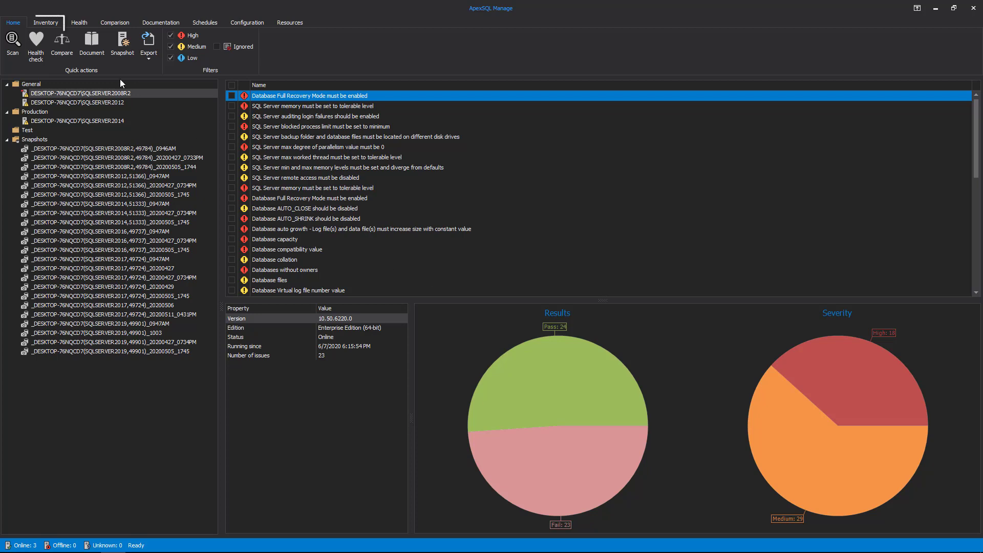
# From Inventory, scan IP range 172.17.45.150–172.17.45.250 with SSRP discovery enabled.
pyautogui.click(12, 44)
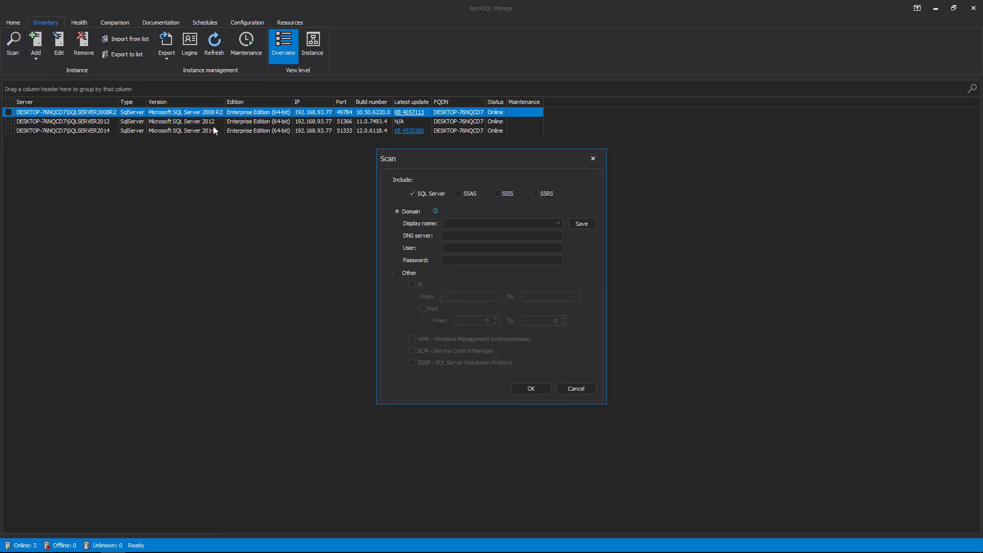
pyautogui.moveTo(474, 168)
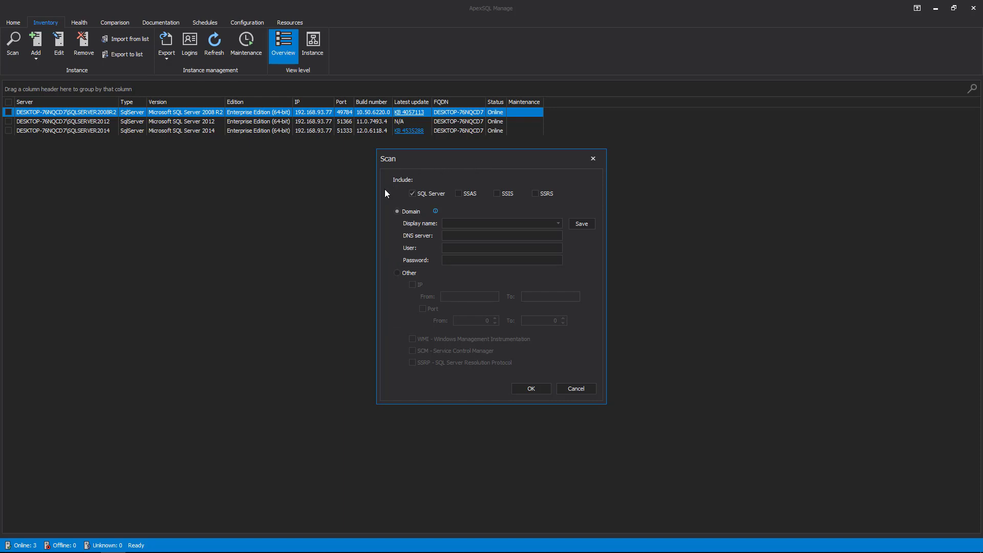
pyautogui.click(398, 272)
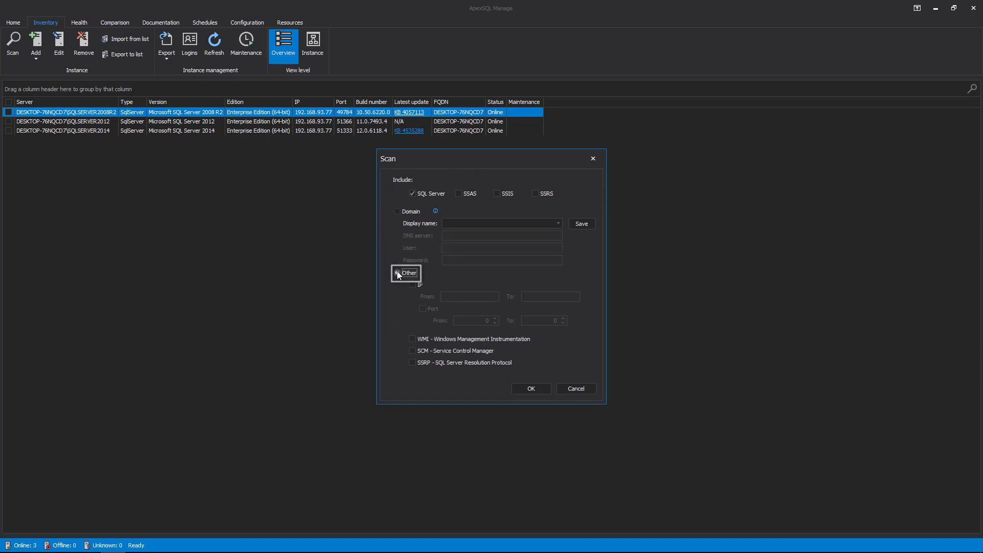
pyautogui.click(396, 273)
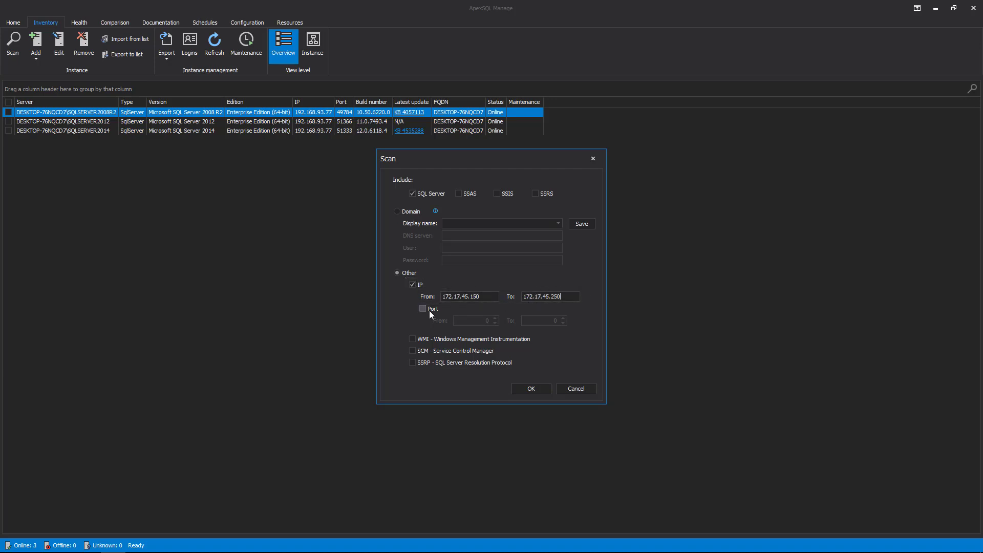
pyautogui.click(412, 362)
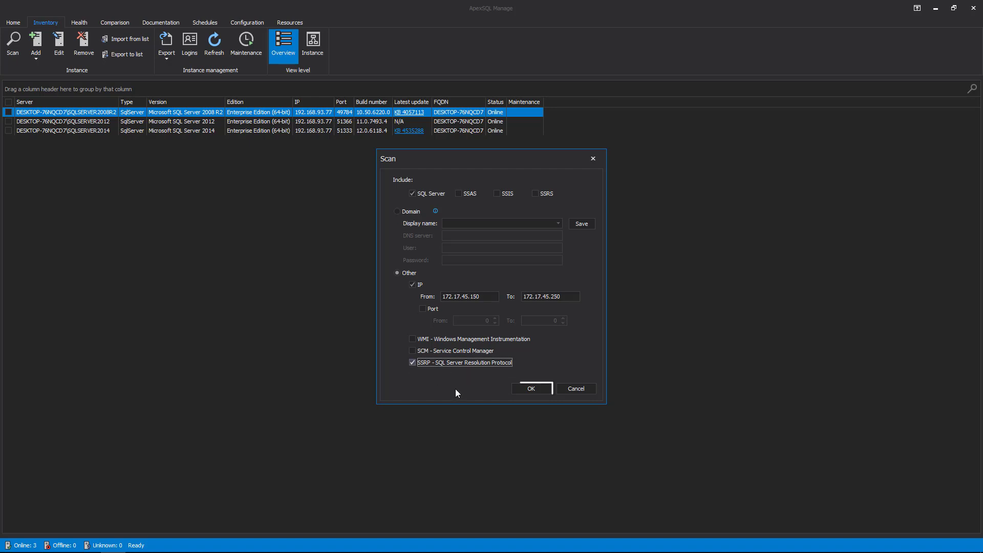
pyautogui.click(529, 388)
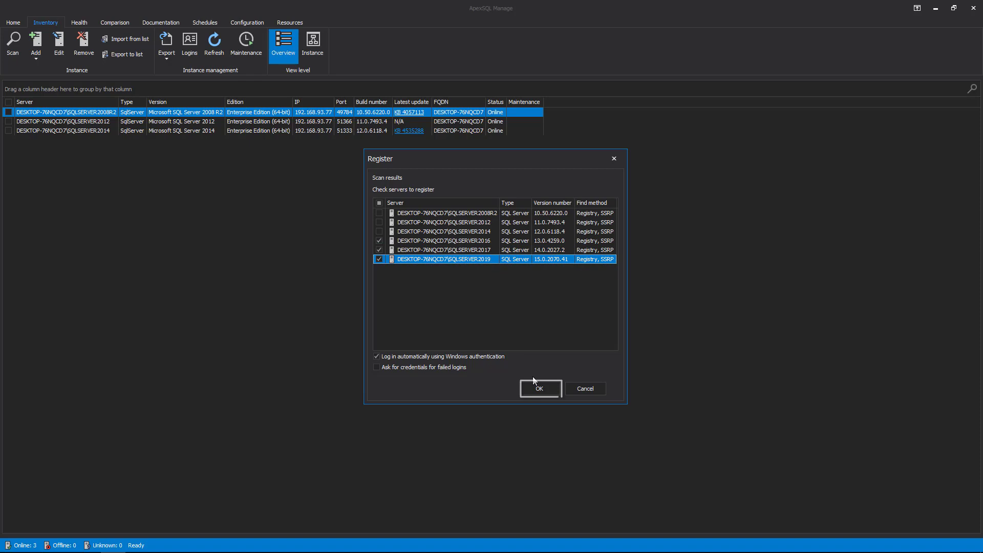
# Register the SQL Server 2016, 2017 and 2019 instances, filing 2016 under Production.
pyautogui.click(538, 388)
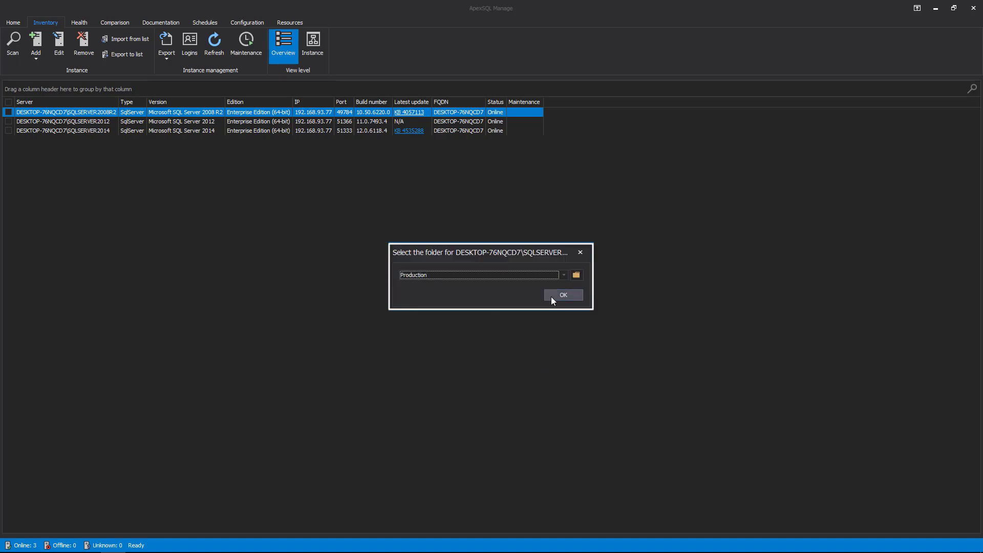
pyautogui.click(562, 274)
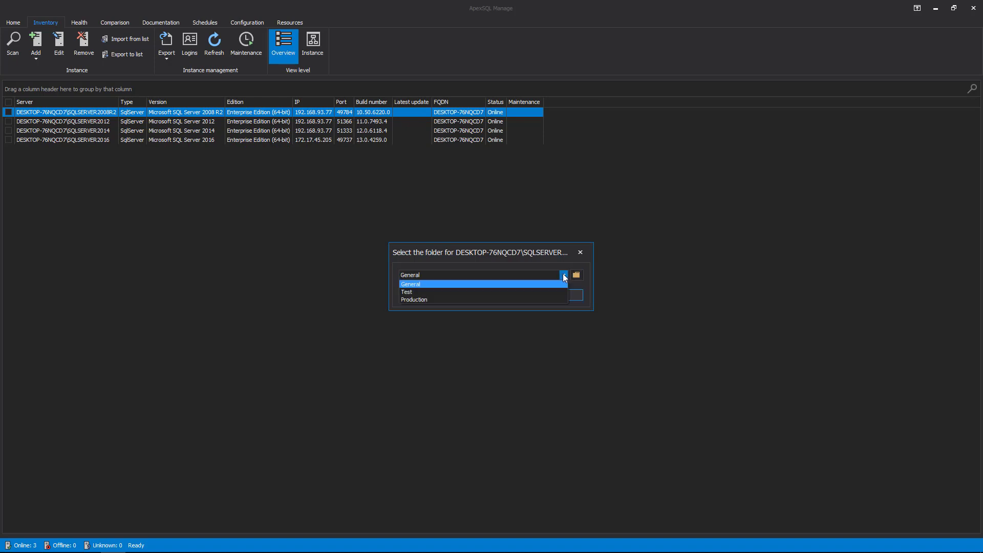
pyautogui.click(579, 252)
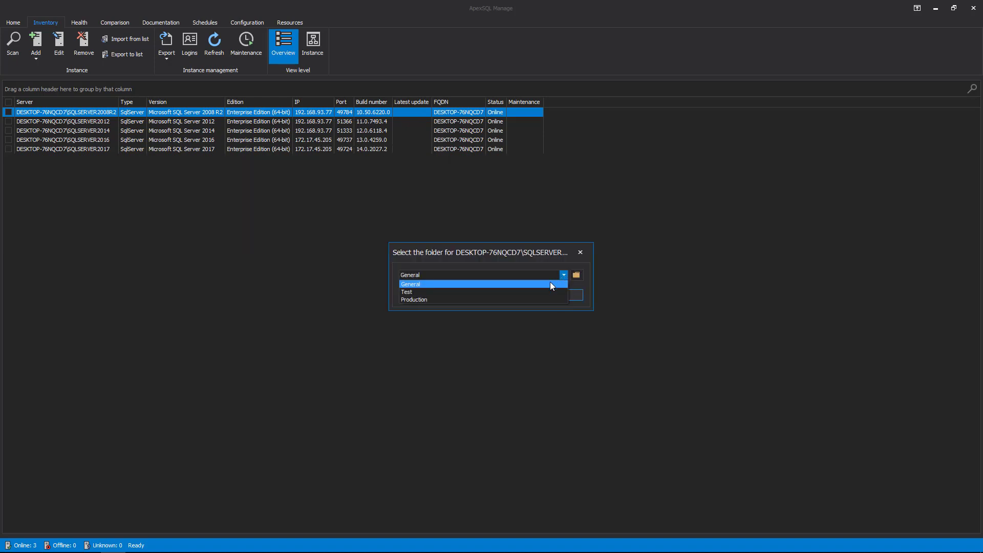
pyautogui.click(410, 285)
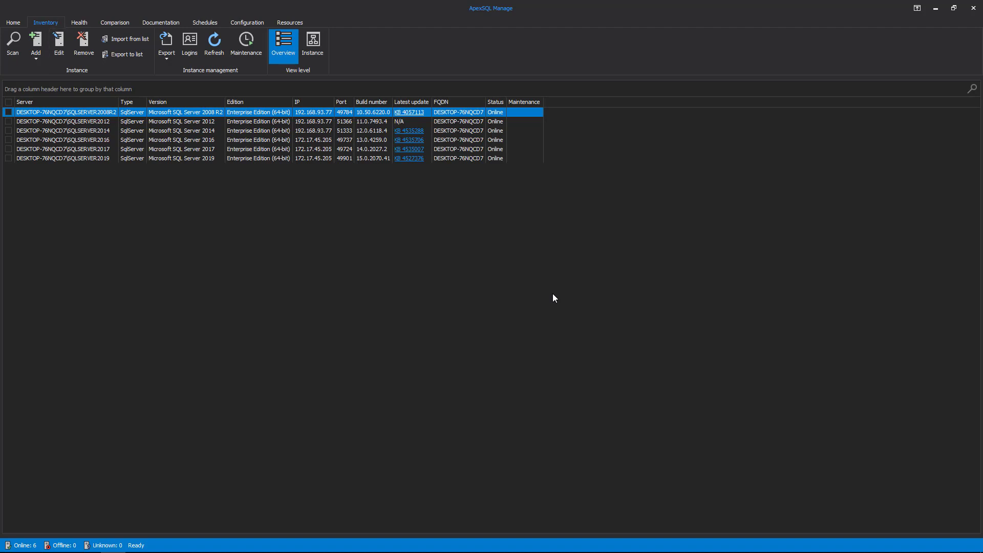
# Browse the DOCX/PDF/XLSX export options, then switch to the Health check results.
pyautogui.click(83, 44)
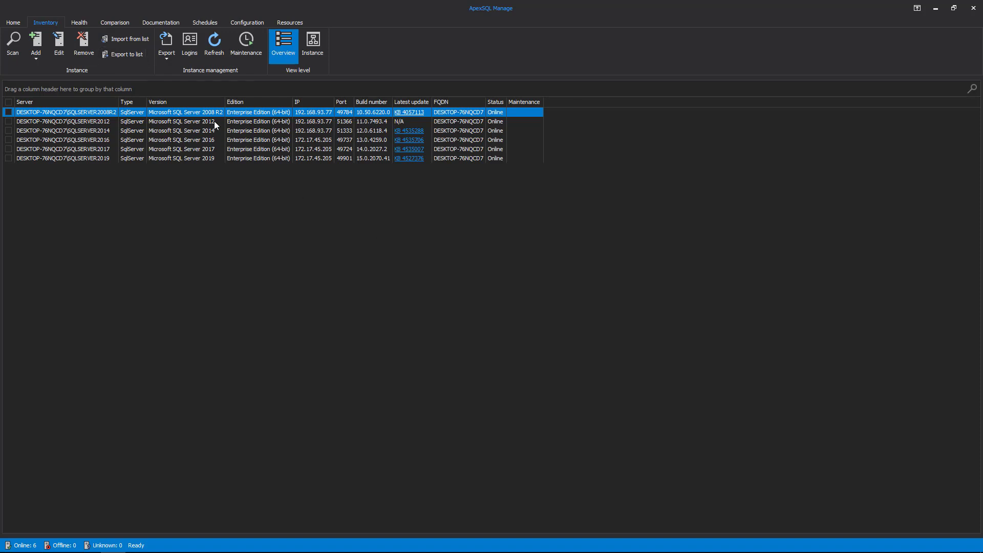
pyautogui.click(165, 44)
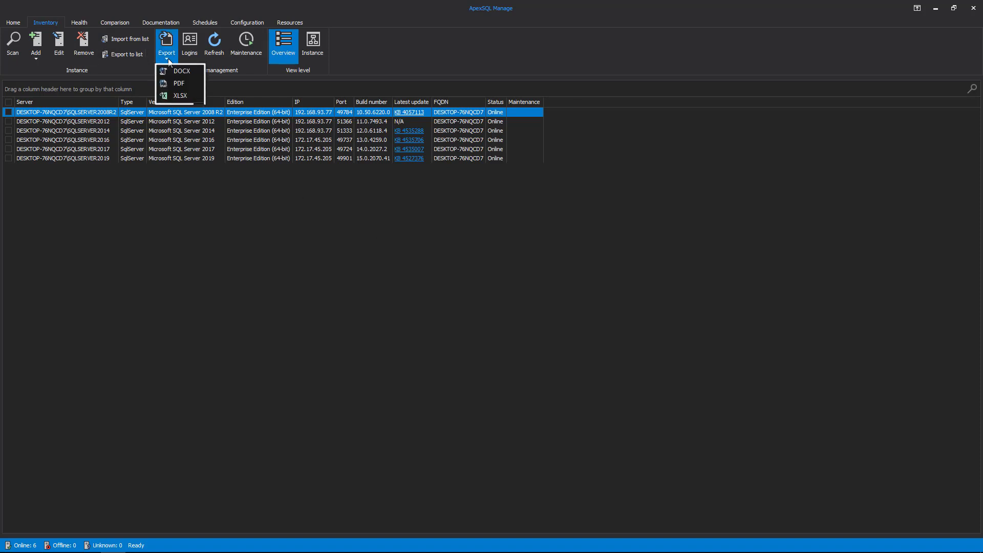
pyautogui.moveTo(193, 62)
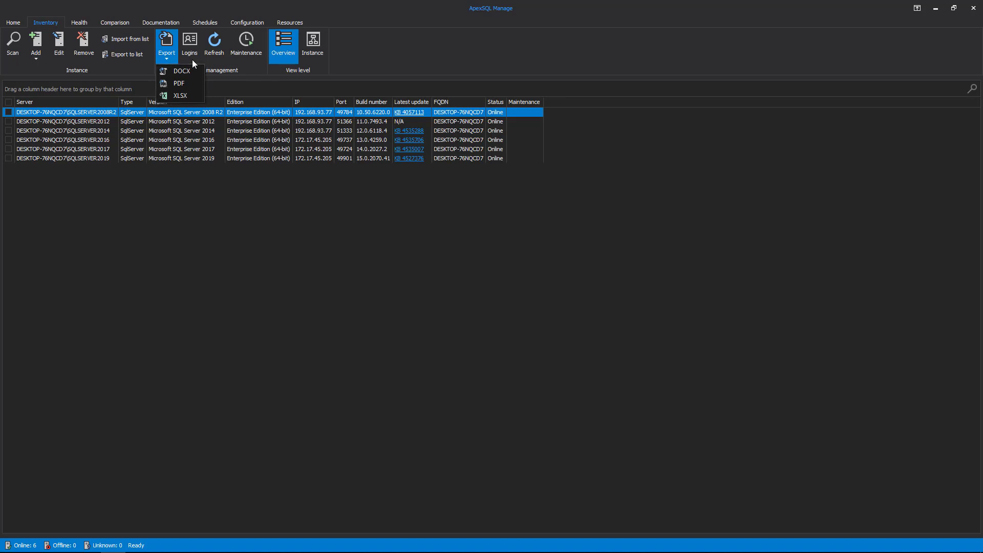
pyautogui.moveTo(179, 161)
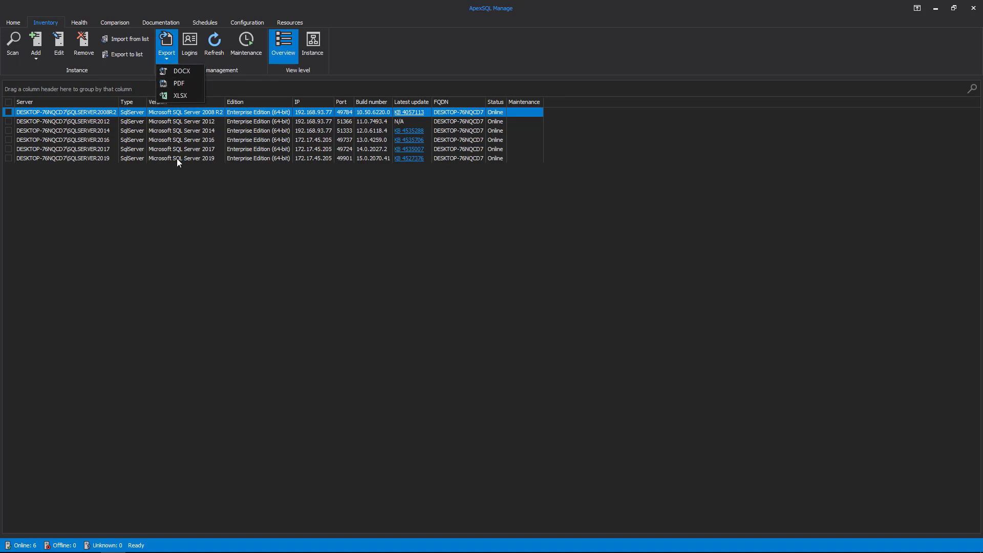
pyautogui.click(79, 22)
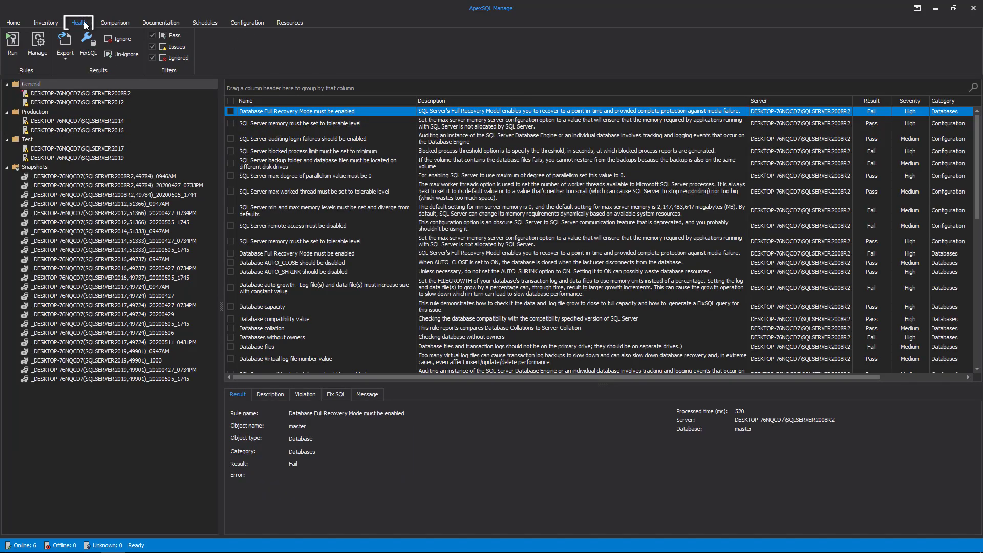
pyautogui.moveTo(37, 45)
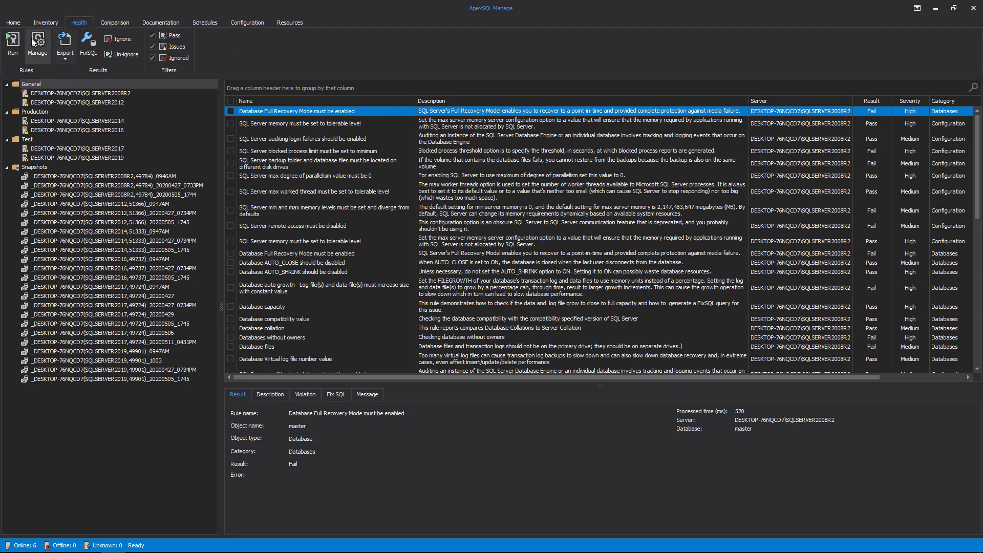
# Select the SQL Server 2019 instance for a new health check.
pyautogui.click(13, 43)
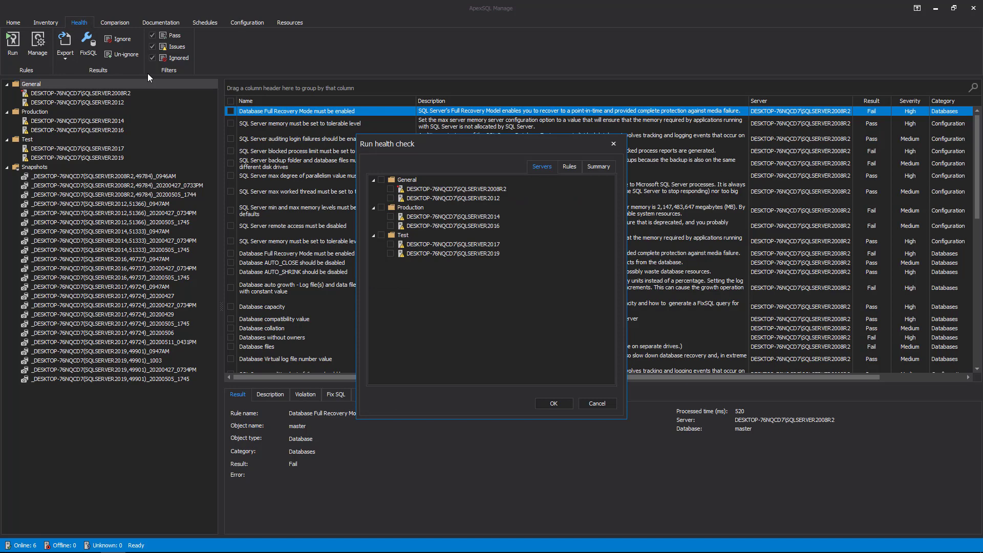
pyautogui.moveTo(447, 146)
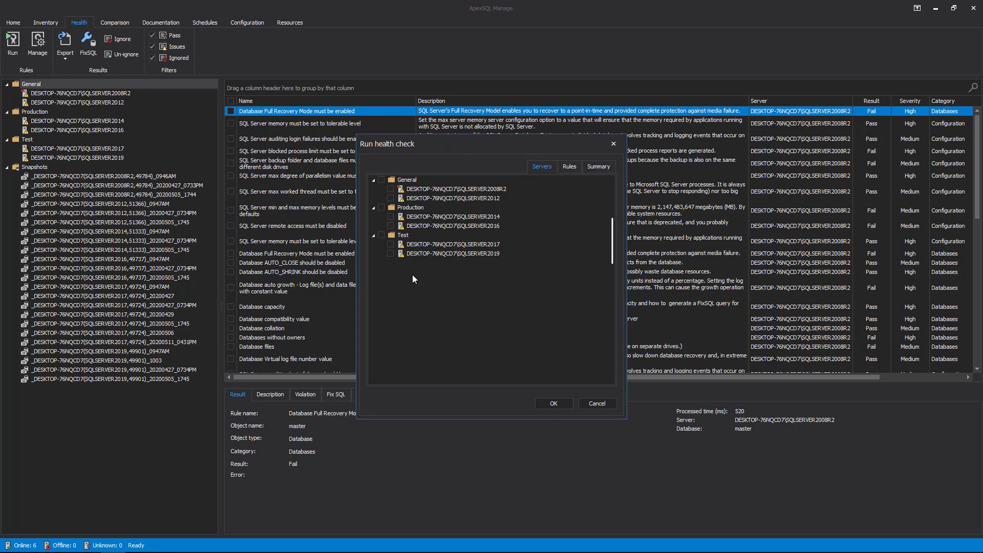
pyautogui.click(391, 253)
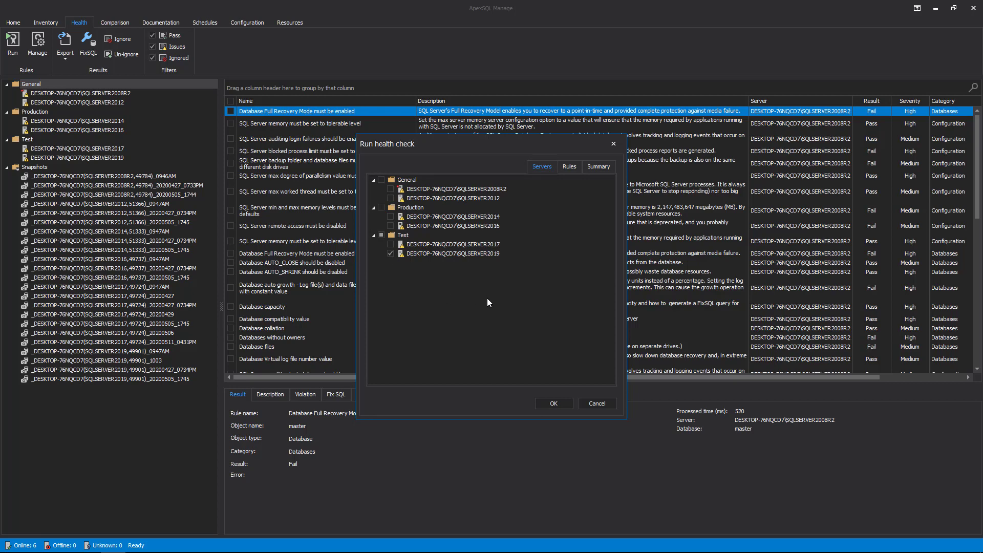
pyautogui.moveTo(568, 207)
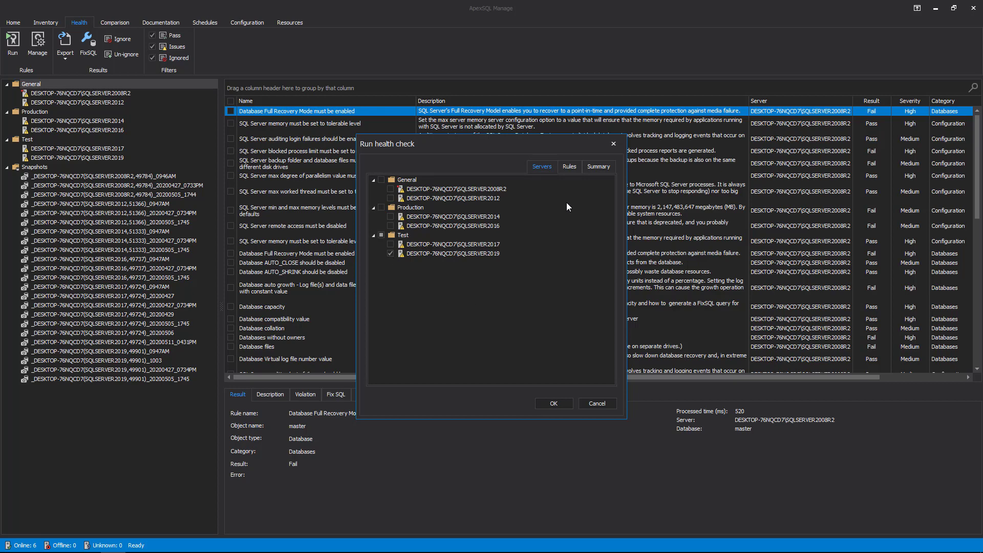
pyautogui.click(567, 165)
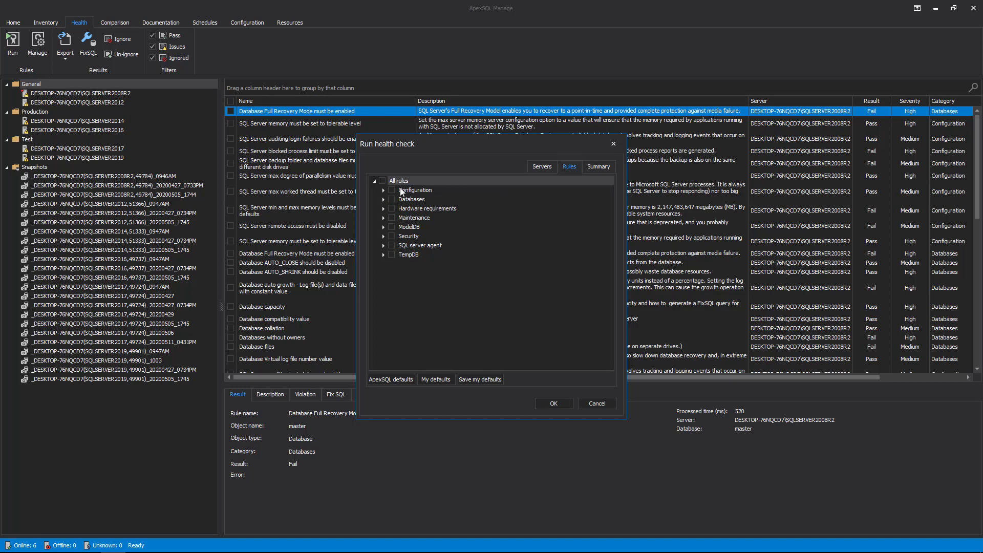
# Include hardware requirement and SQL agent rules, review the summary, and run the check.
pyautogui.click(383, 190)
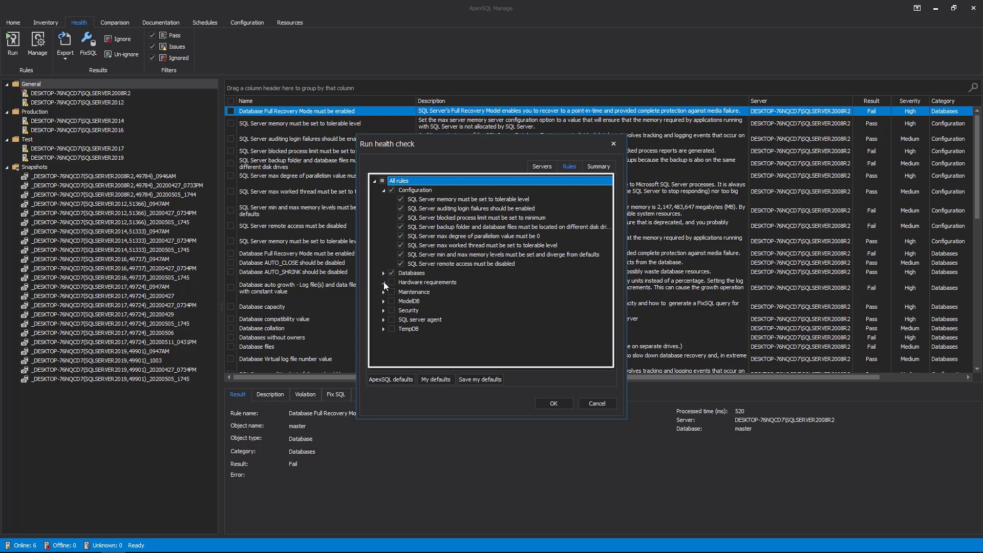
pyautogui.click(385, 282)
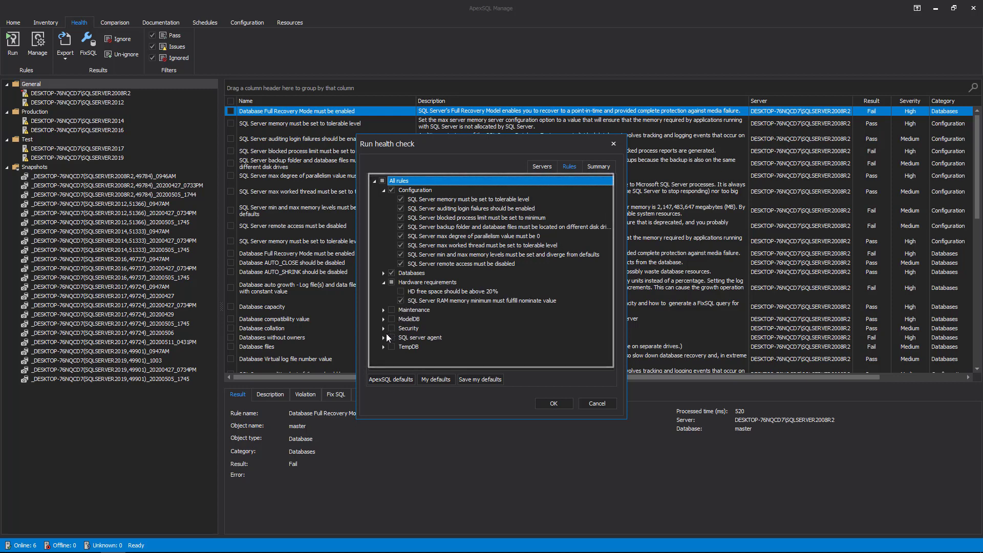
pyautogui.click(383, 337)
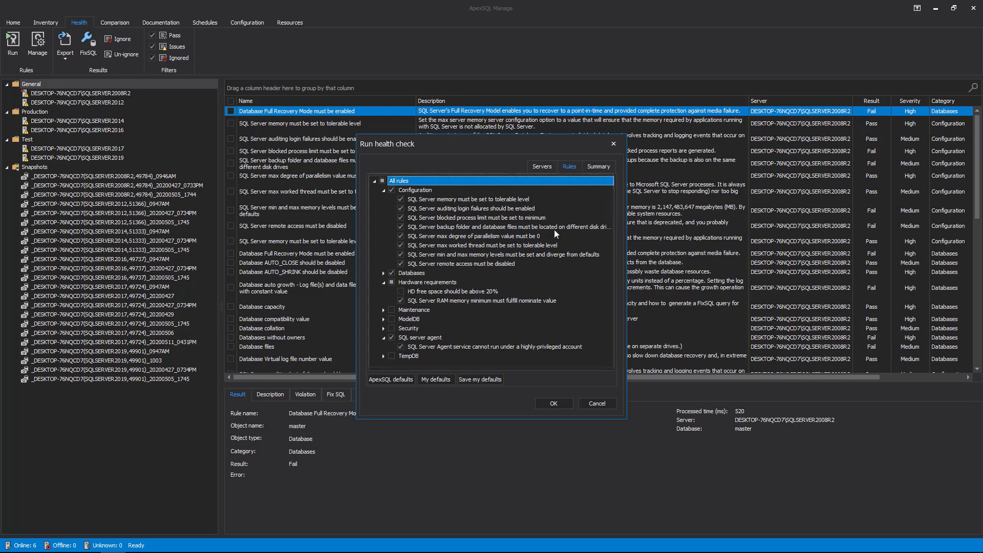
pyautogui.click(597, 167)
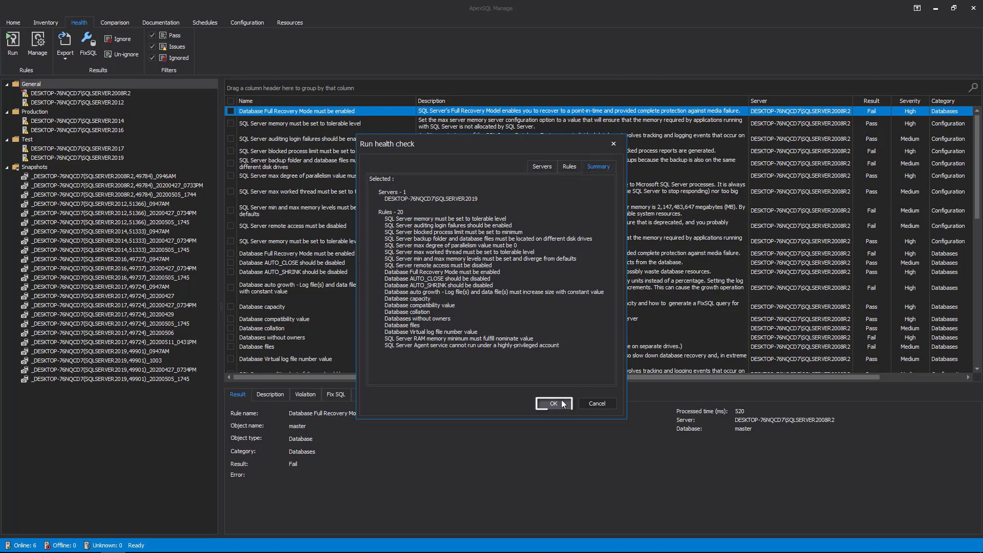
pyautogui.click(551, 403)
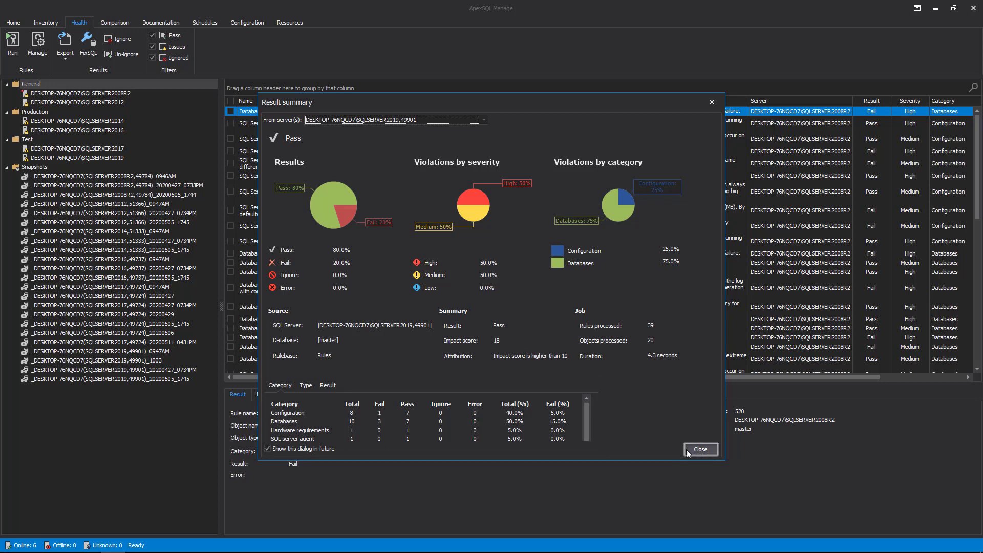
# Execute the FixSQL script for the failed memory rule, setting min/max memory to 1024/4096.
pyautogui.click(700, 449)
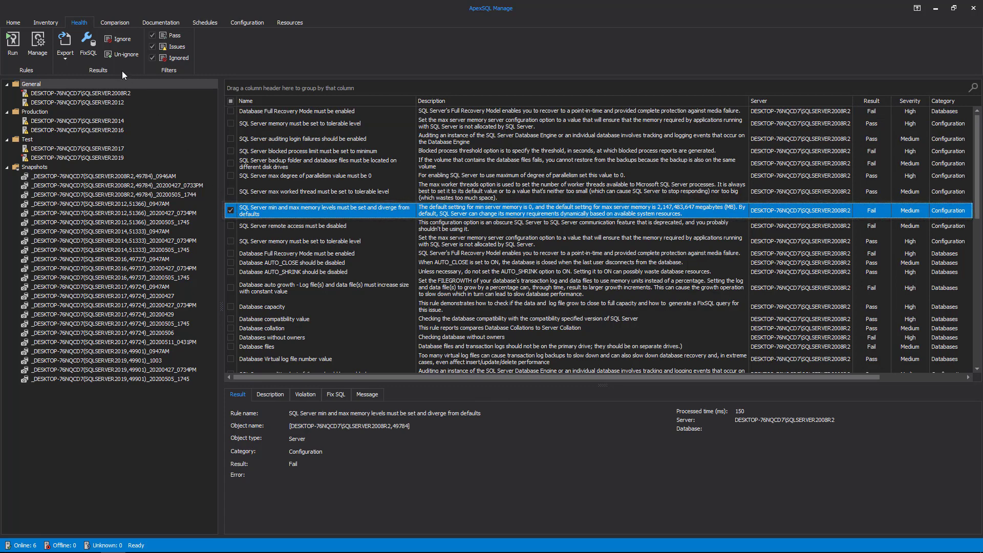
pyautogui.click(89, 42)
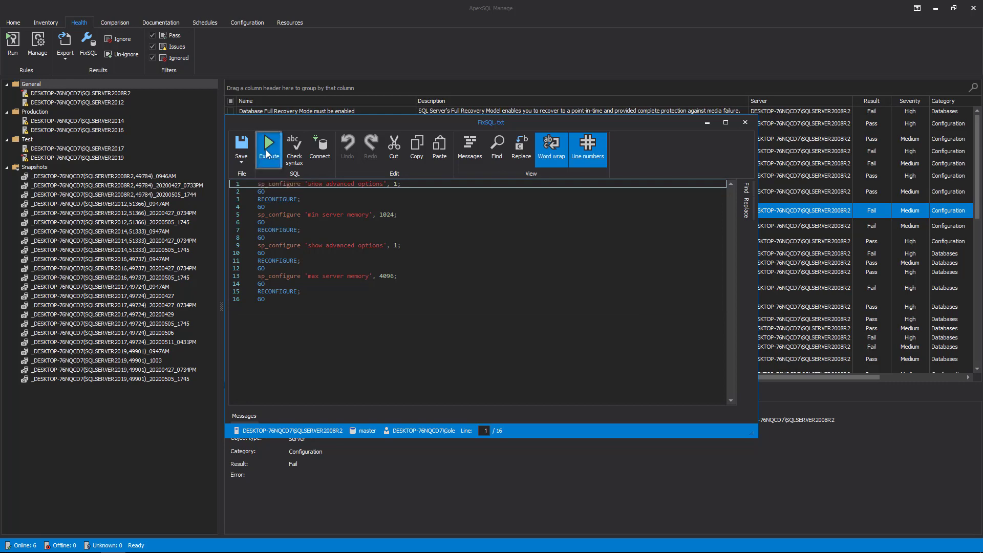
pyautogui.click(268, 144)
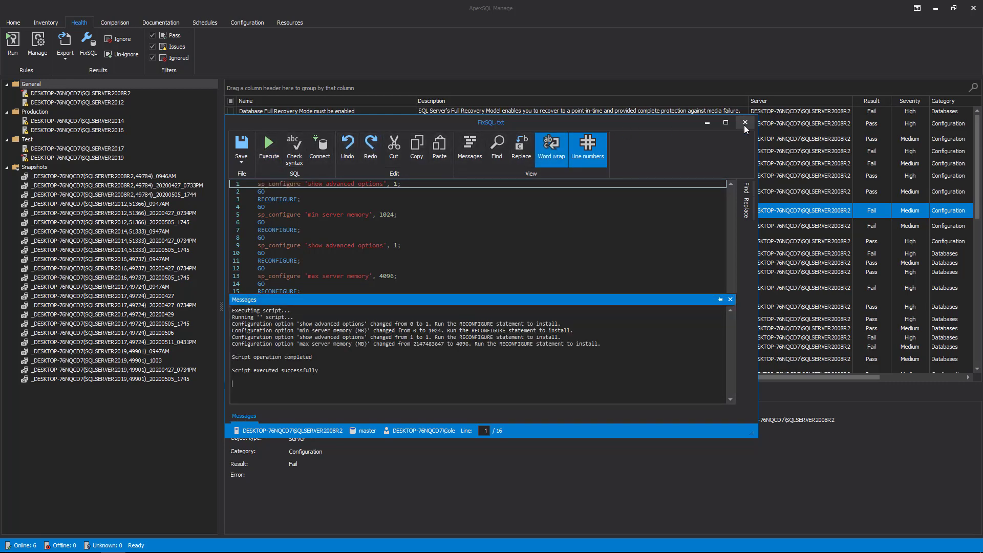
pyautogui.click(745, 122)
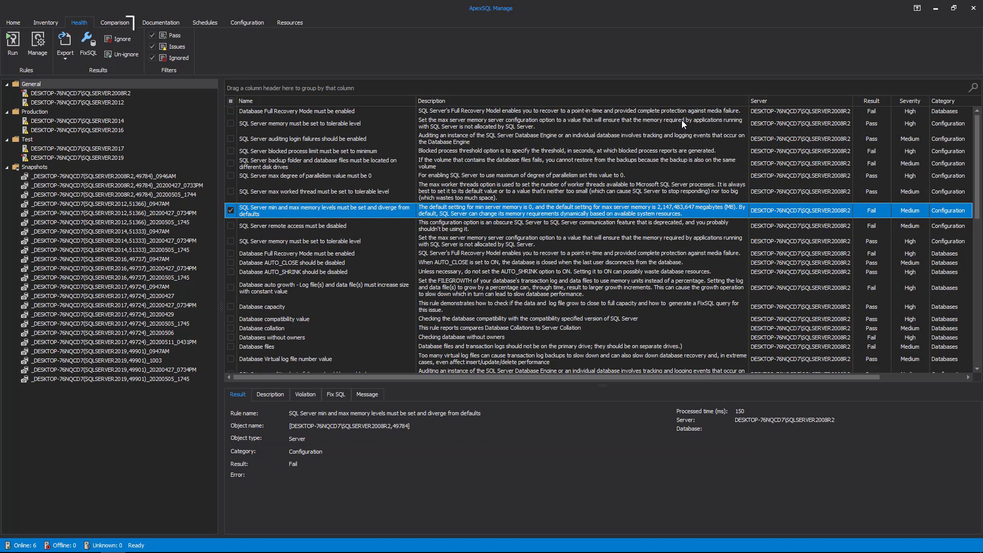
# Start a new comparison using the 20200427 SQL Server 2019 snapshot as source.
pyautogui.click(115, 22)
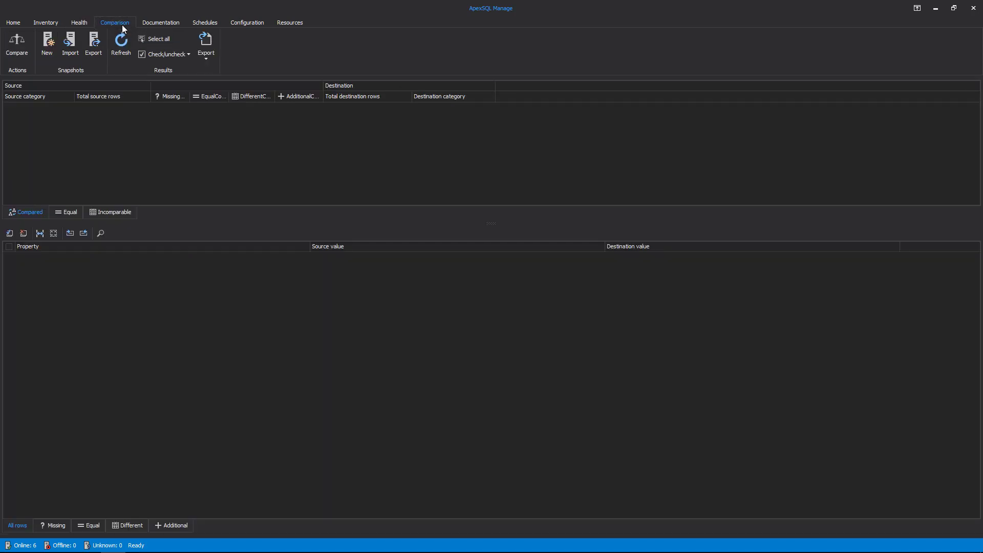
pyautogui.click(17, 44)
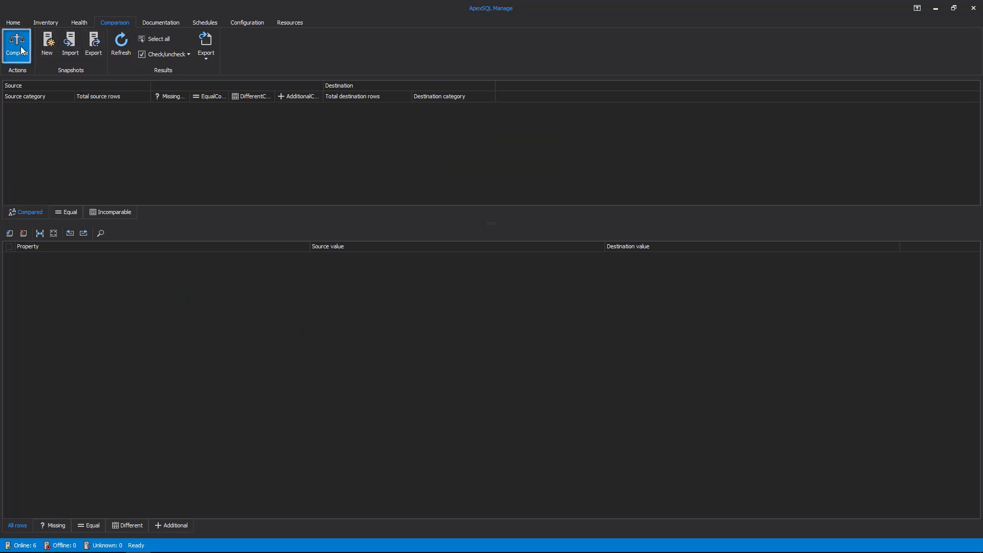
pyautogui.click(17, 44)
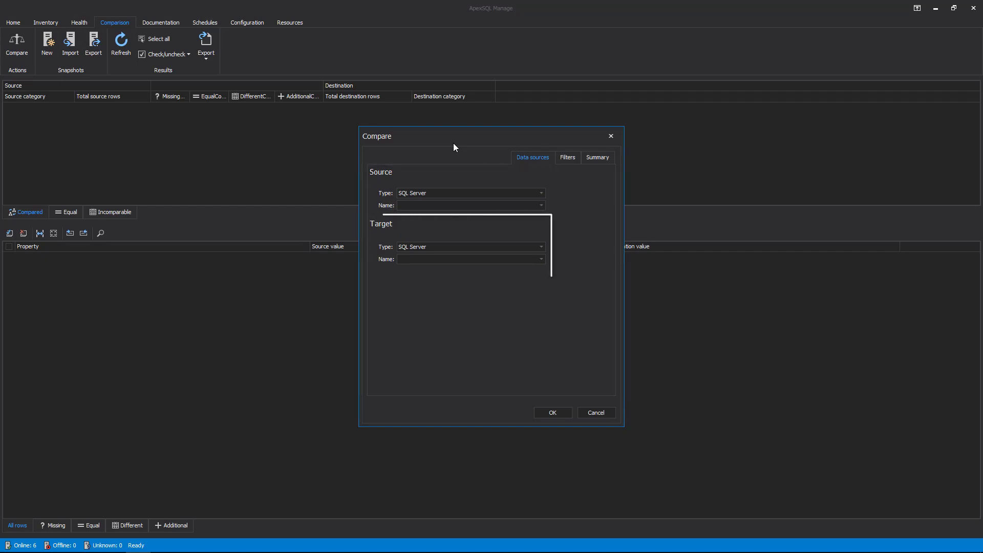
pyautogui.click(539, 193)
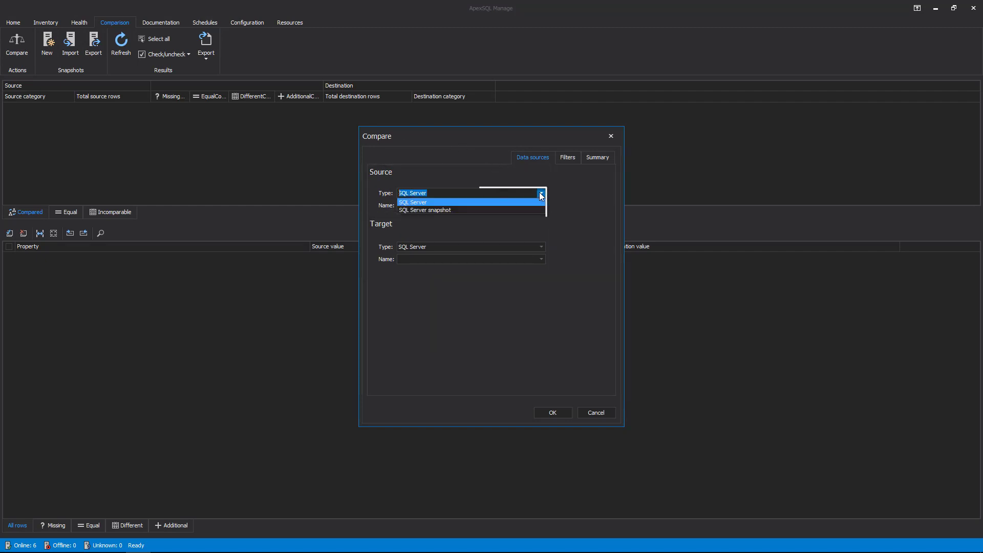
pyautogui.click(424, 210)
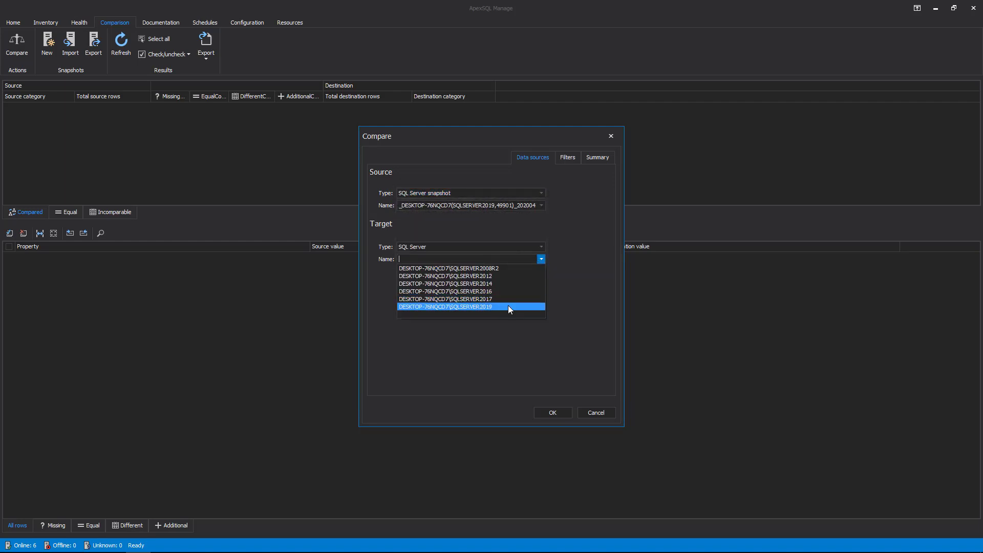
# Set SQLSERVER2019 as target with 12 server filters and run the comparison.
pyautogui.click(566, 158)
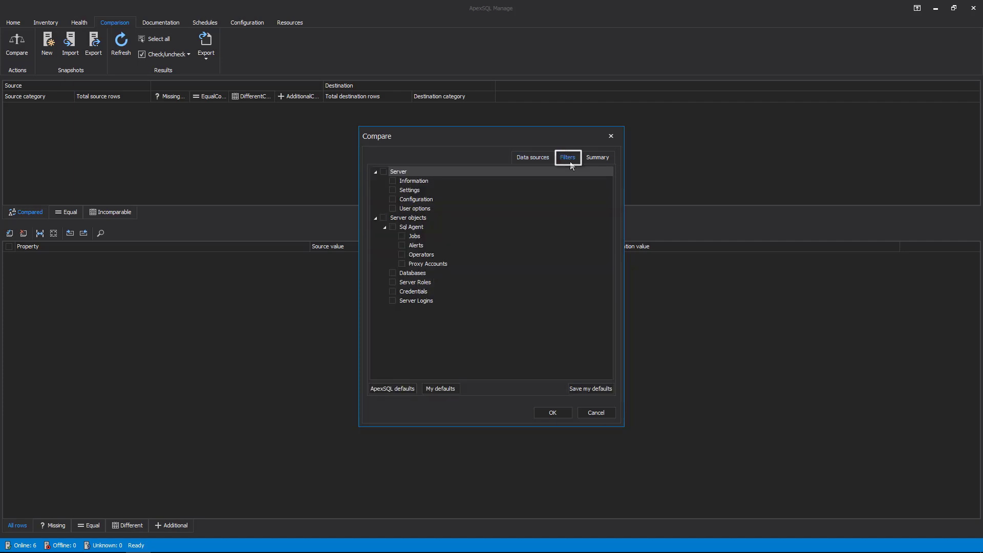
pyautogui.click(383, 171)
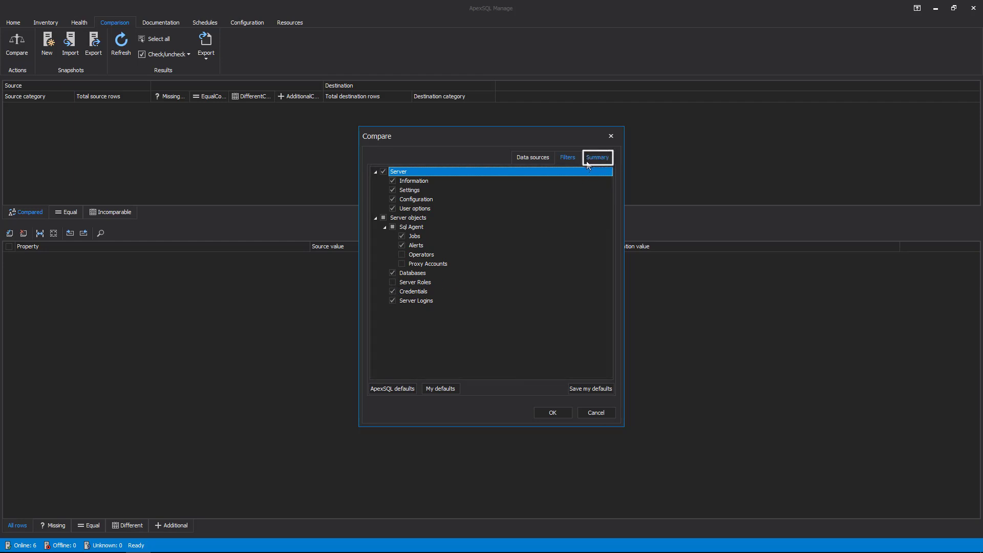
pyautogui.click(596, 157)
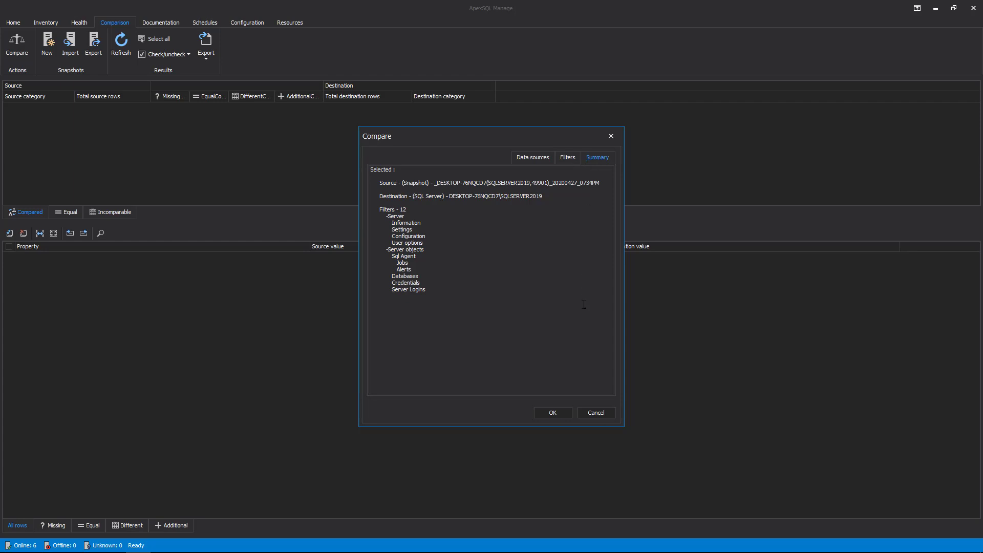
pyautogui.click(553, 413)
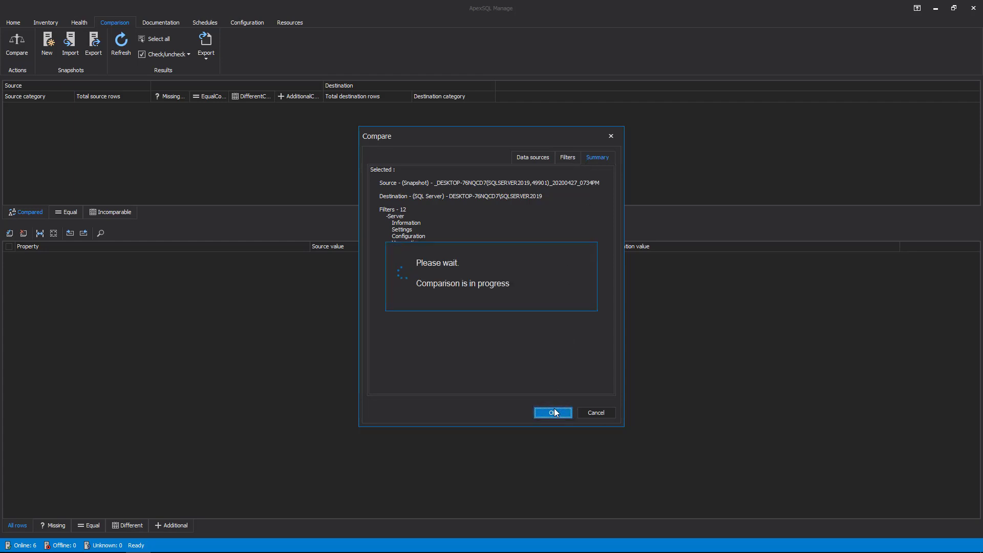
# Inspect an ApexSQL database's property differences, then go to the Documentation tab.
pyautogui.click(551, 413)
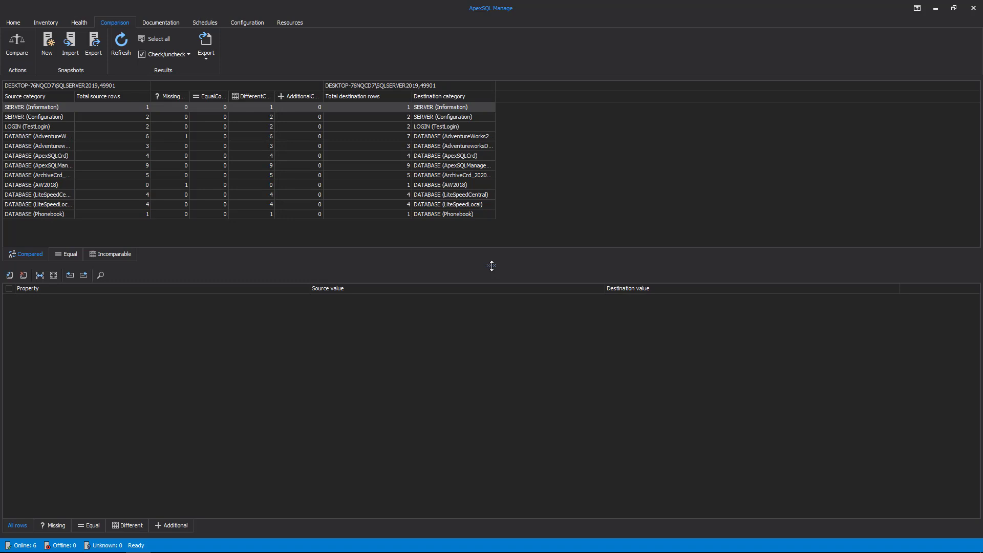
pyautogui.moveTo(101, 181)
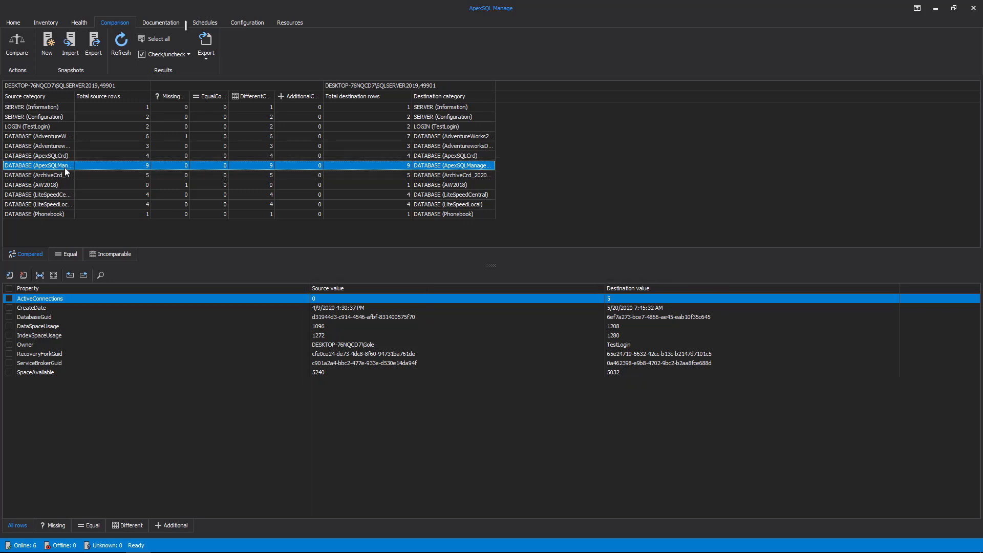
pyautogui.click(161, 22)
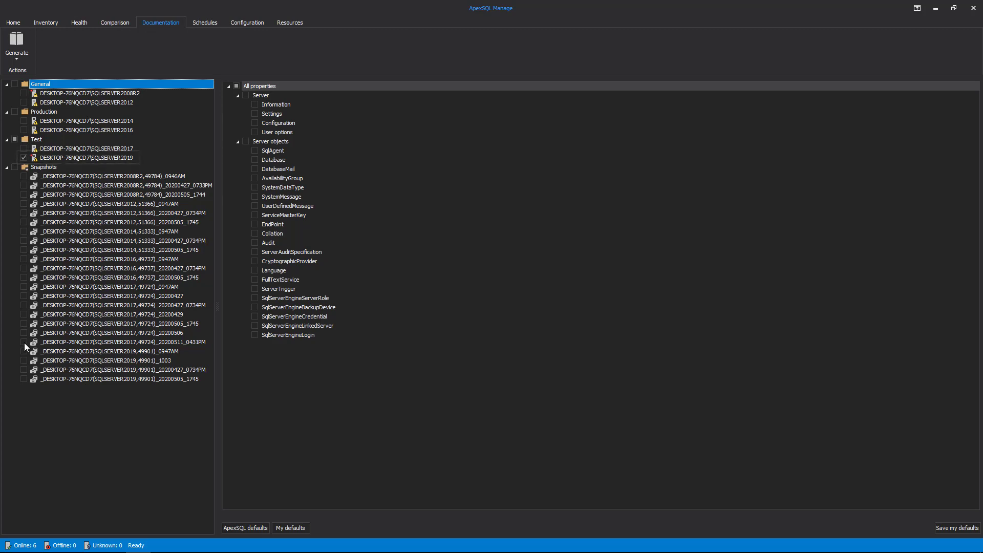
# Include the 20200427 snapshot and backup devices, generate the DOCX report, and open it.
pyautogui.click(23, 369)
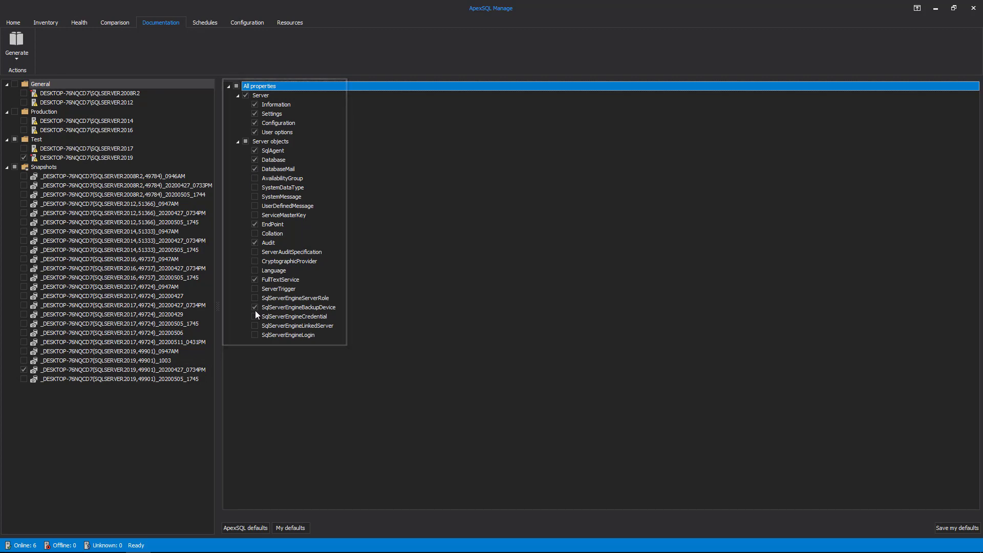
pyautogui.click(16, 45)
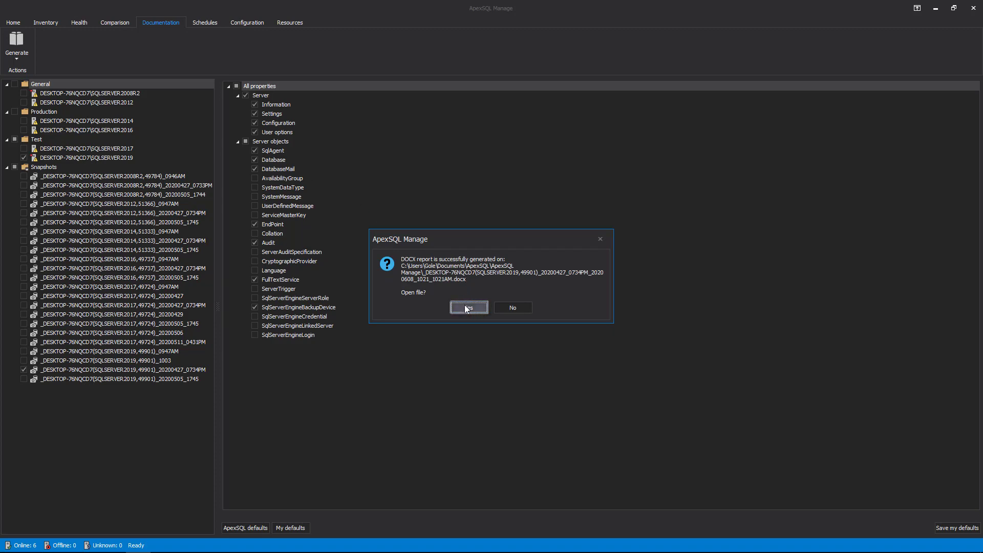
pyautogui.click(468, 308)
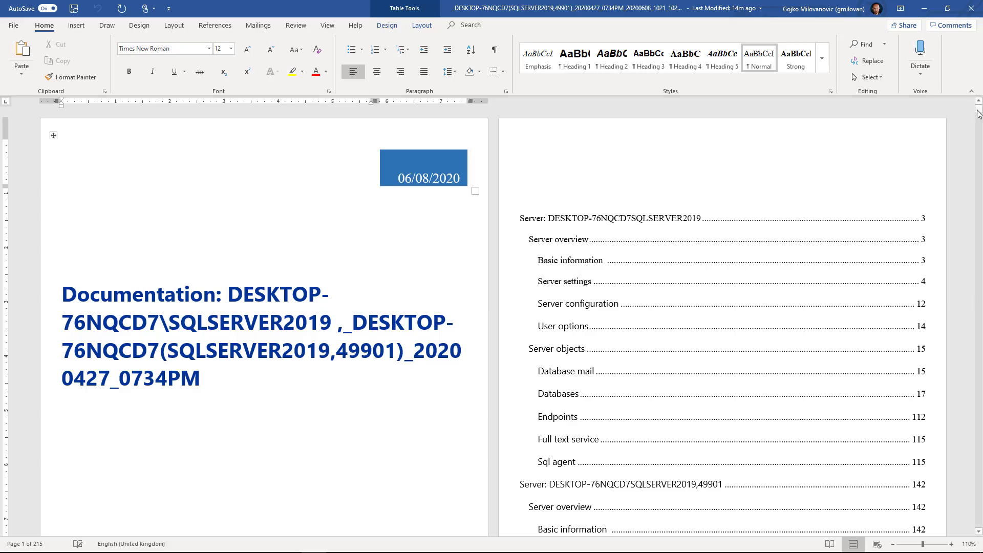
# Scroll through the generated server documentation in Word.
pyautogui.scroll(-3)
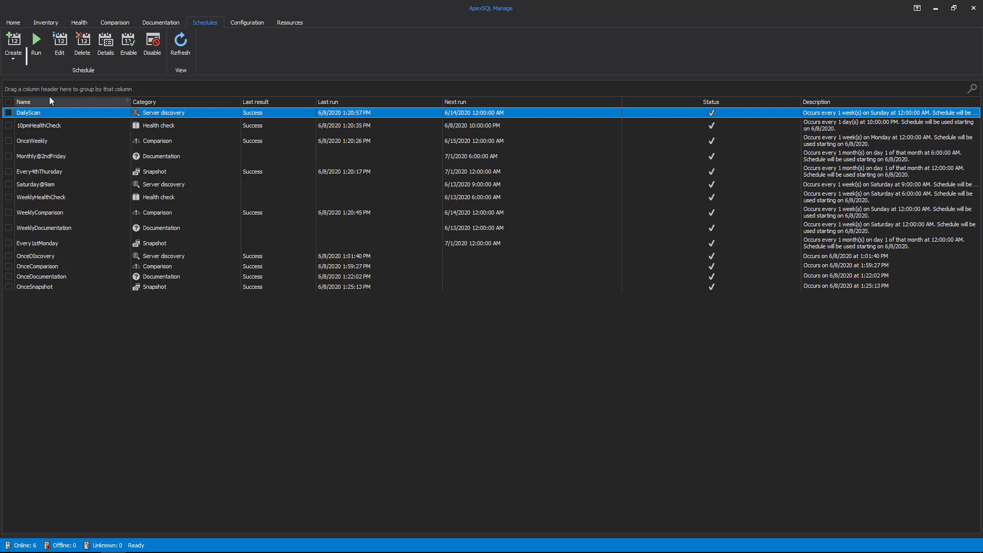
# Create a new health check schedule named 'Sunday@6pm'.
pyautogui.click(12, 43)
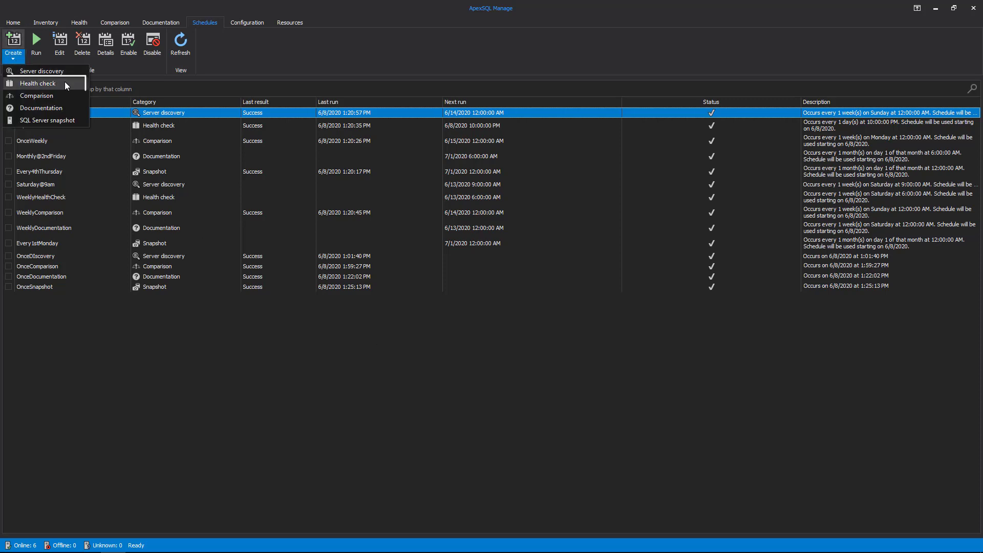
pyautogui.click(36, 83)
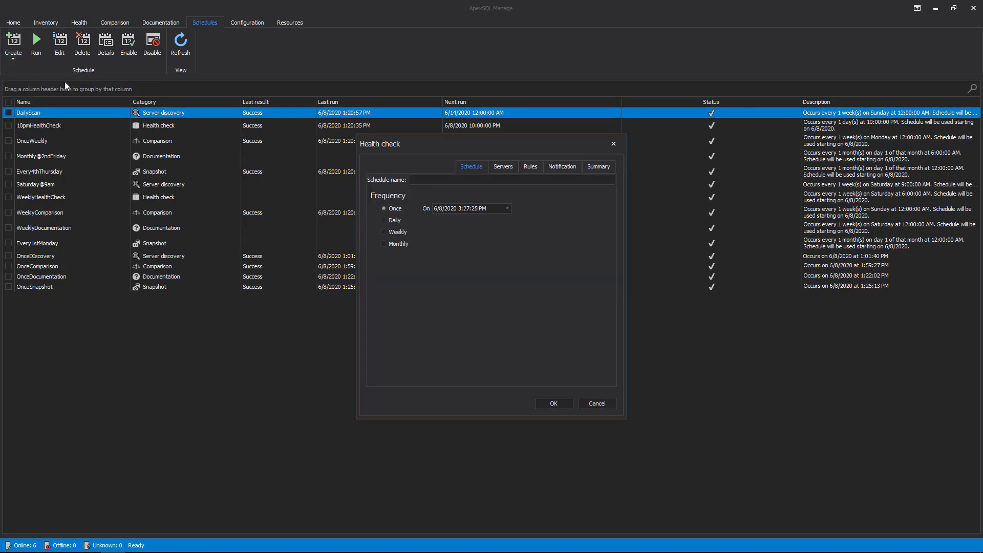
pyautogui.click(451, 179)
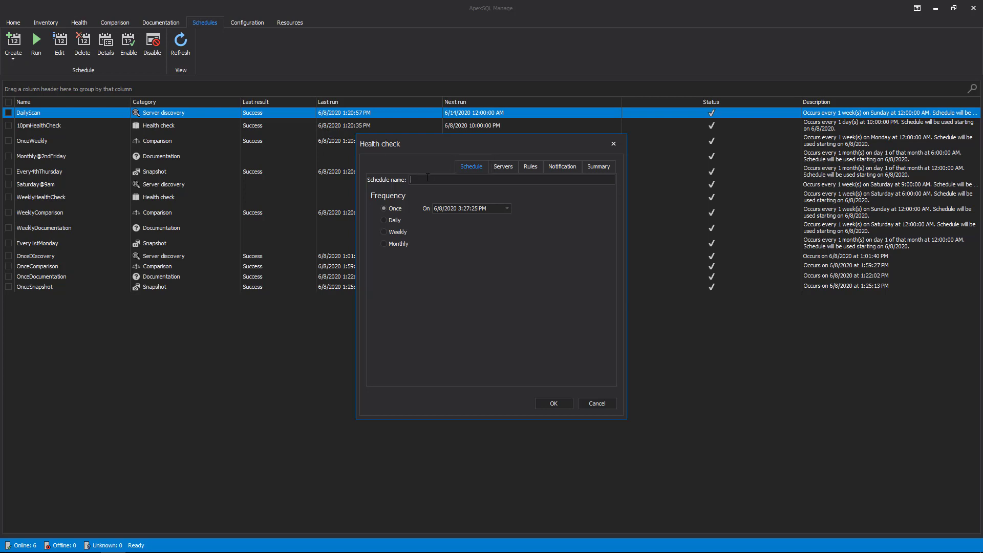
pyautogui.write('Sunday@6pm')
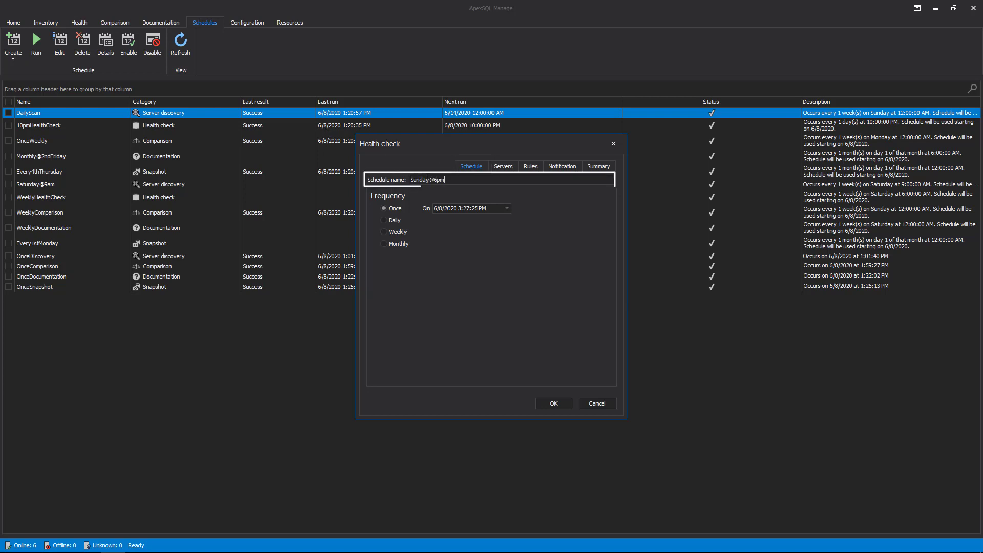
# Make the schedule run weekly on Sundays at 6:00:00 AM.
pyautogui.click(384, 231)
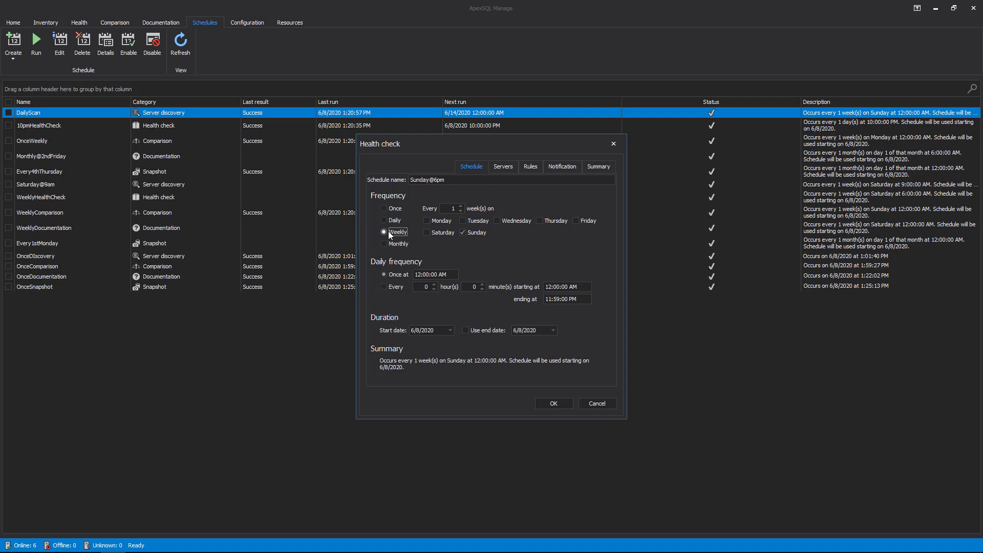
pyautogui.click(433, 274)
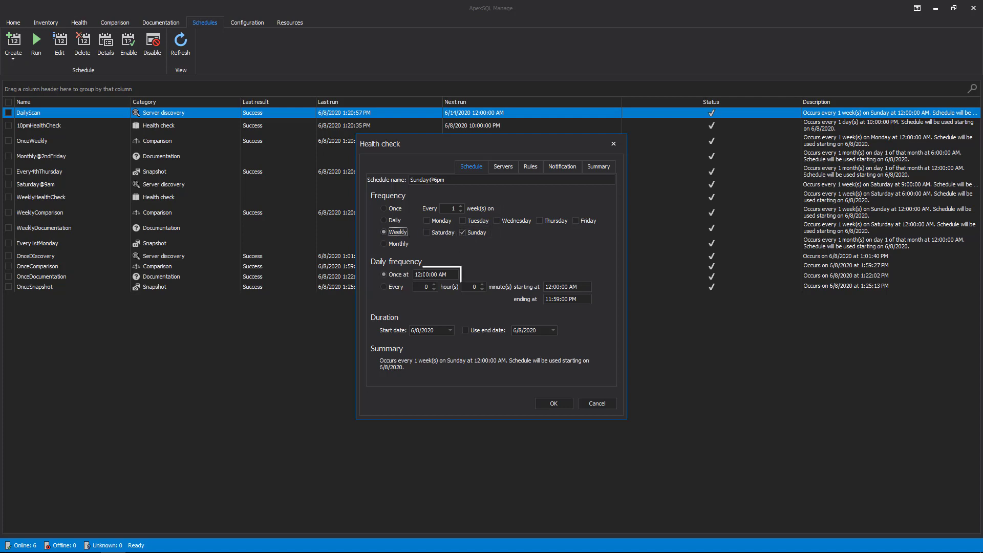
pyautogui.write('6:00:00 AM')
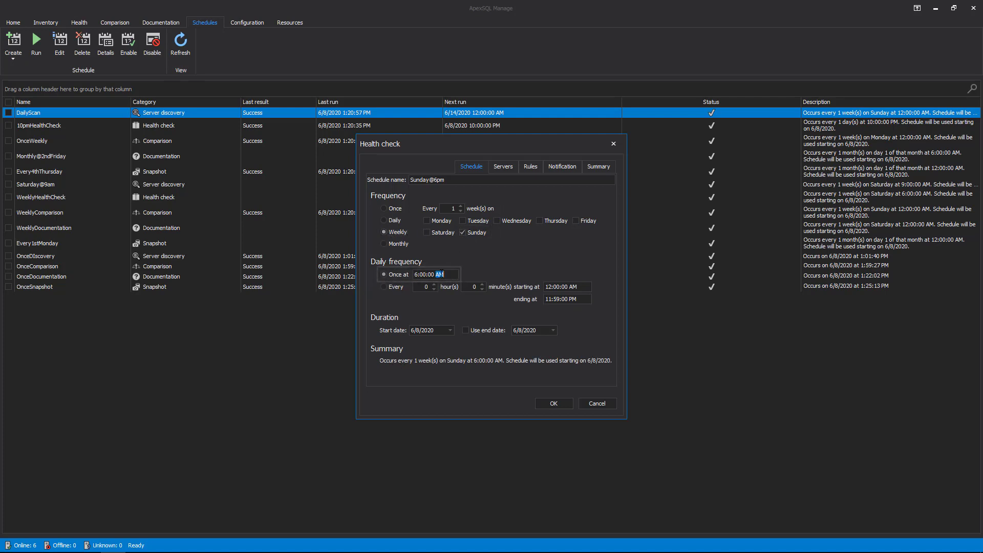
pyautogui.click(503, 166)
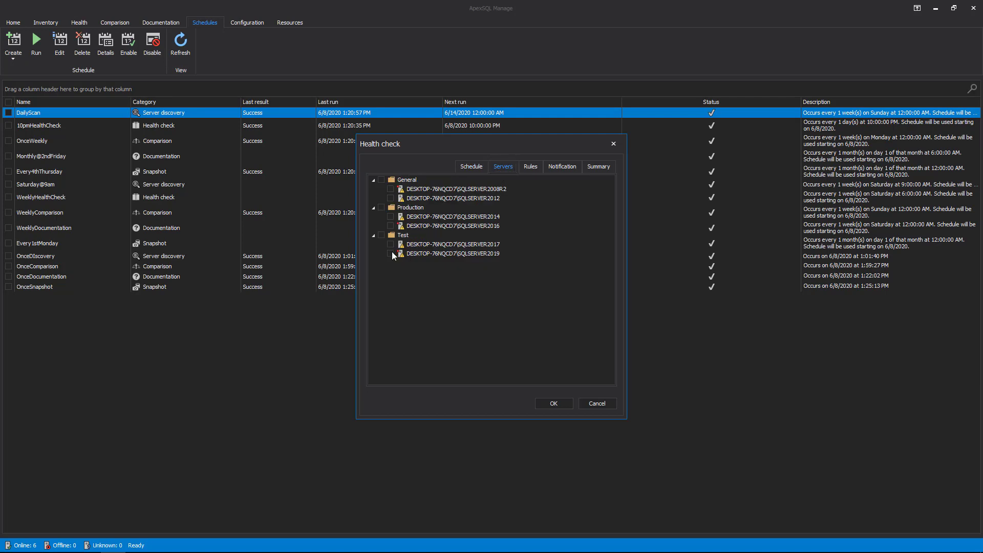
# Include the SQLSERVER2019 instance in the health check and add the Configuration and Maintenance rules.
pyautogui.click(391, 253)
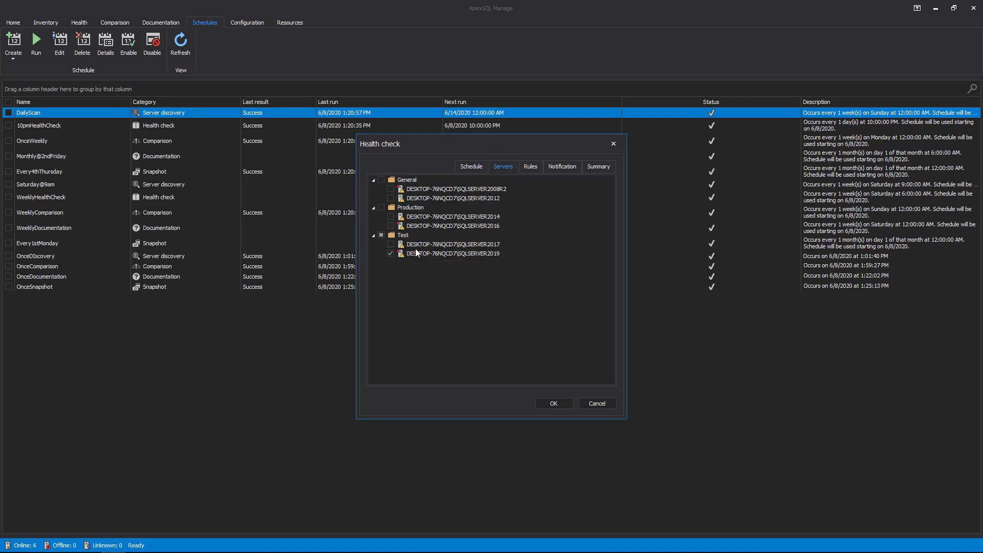
pyautogui.click(530, 165)
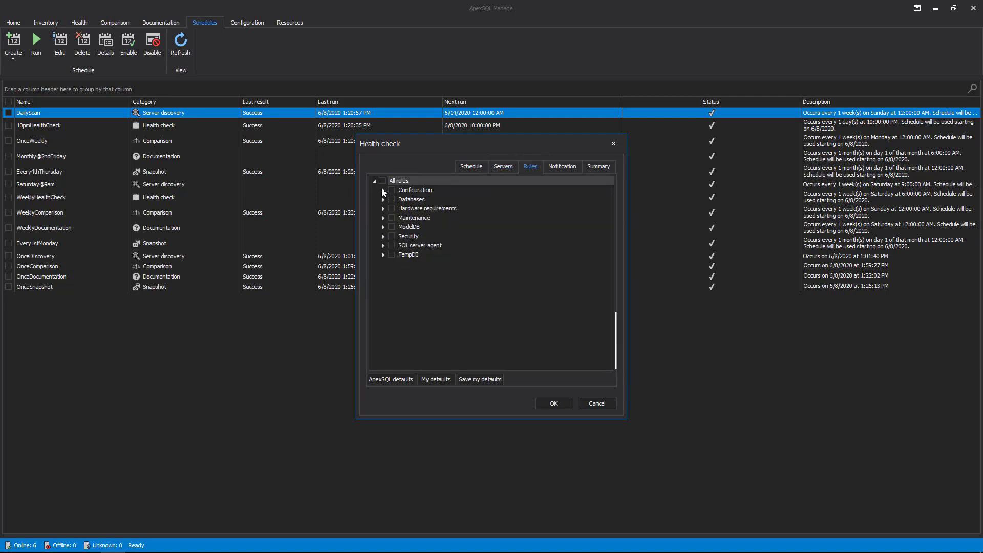
pyautogui.click(383, 189)
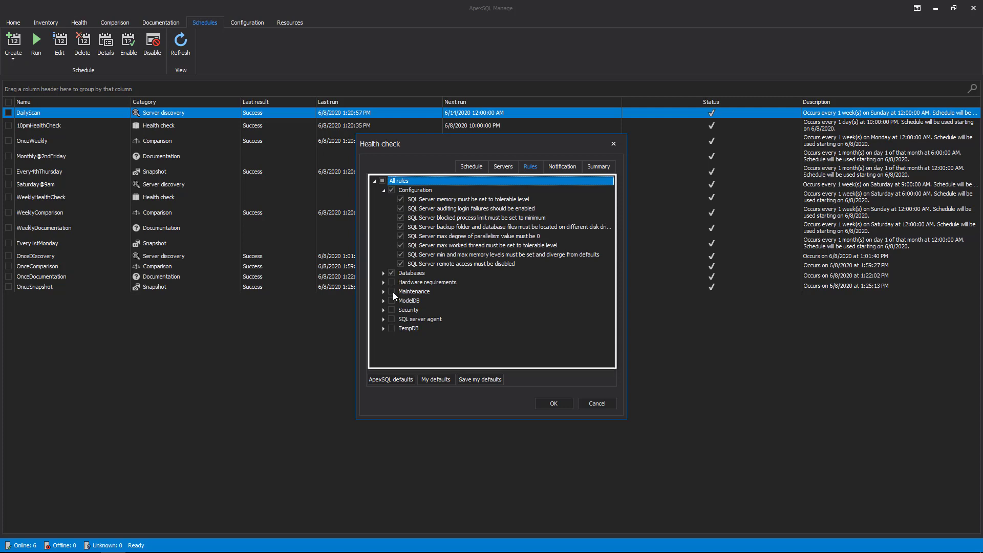
pyautogui.click(391, 291)
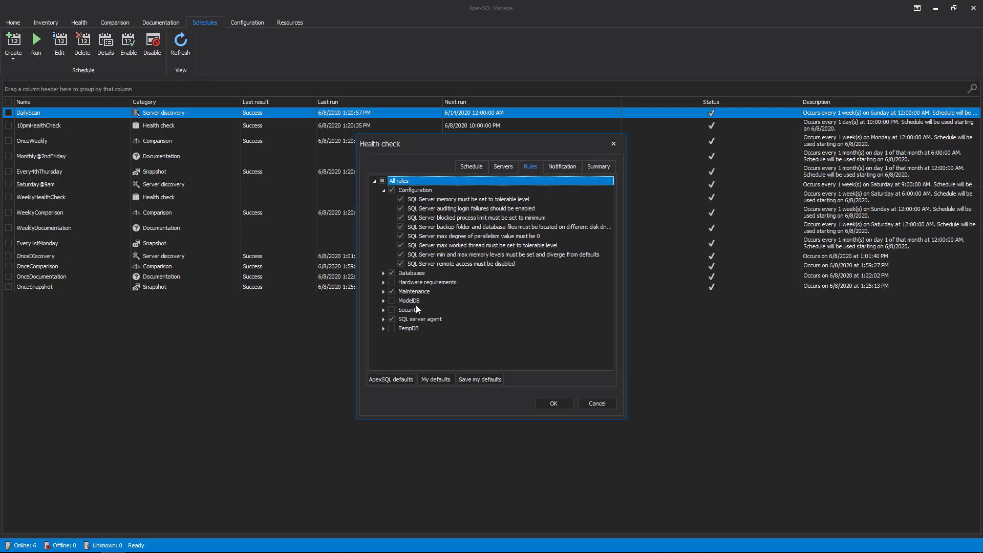
pyautogui.click(561, 166)
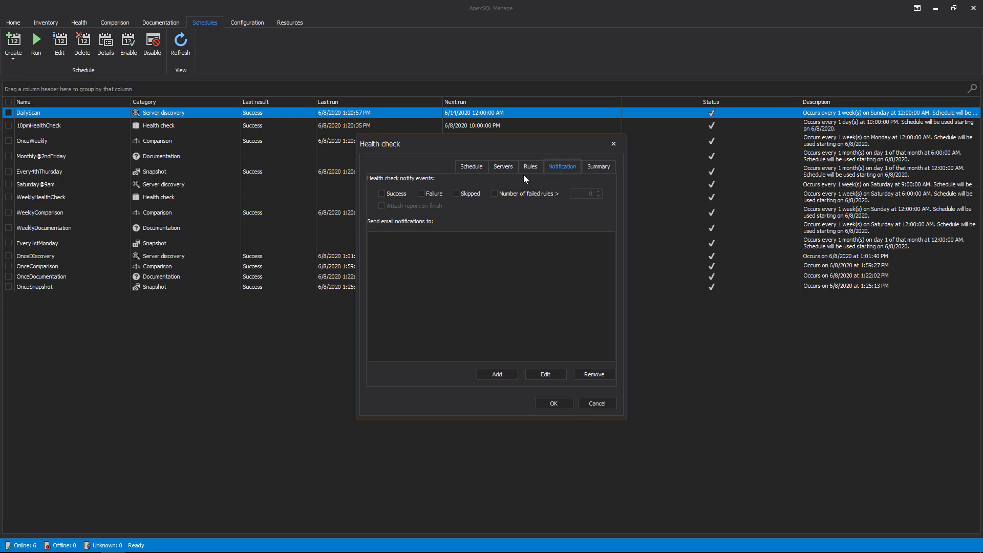
# Enable success and failure email alerts with the report attached, add a recipient, and save the Sunday@6pm schedule.
pyautogui.click(381, 206)
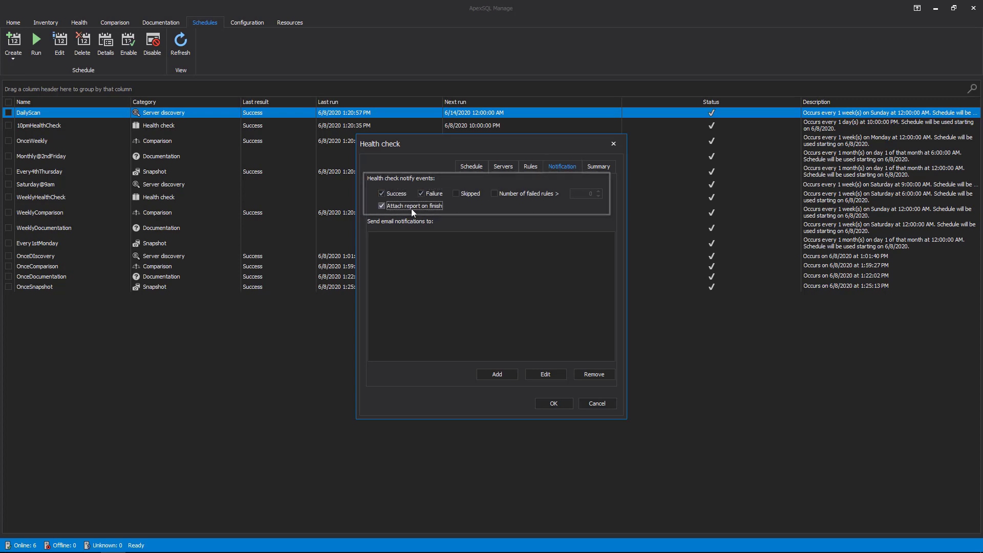
pyautogui.click(496, 374)
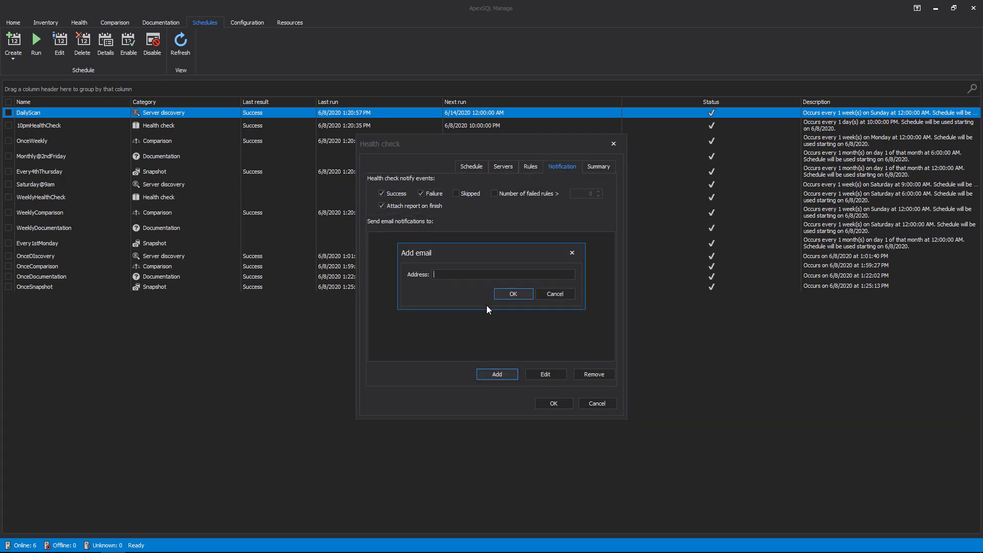
pyautogui.click(512, 293)
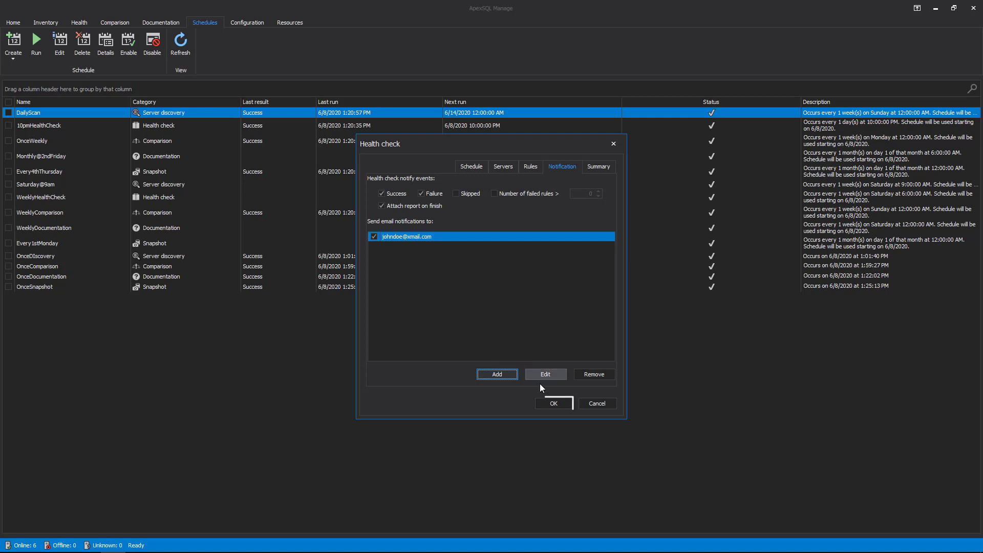
pyautogui.click(552, 402)
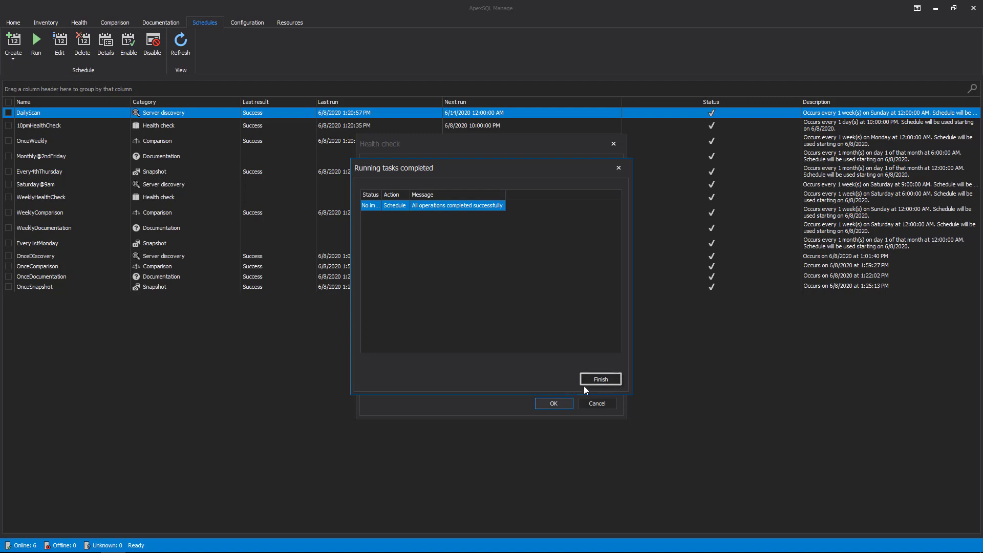
pyautogui.click(598, 378)
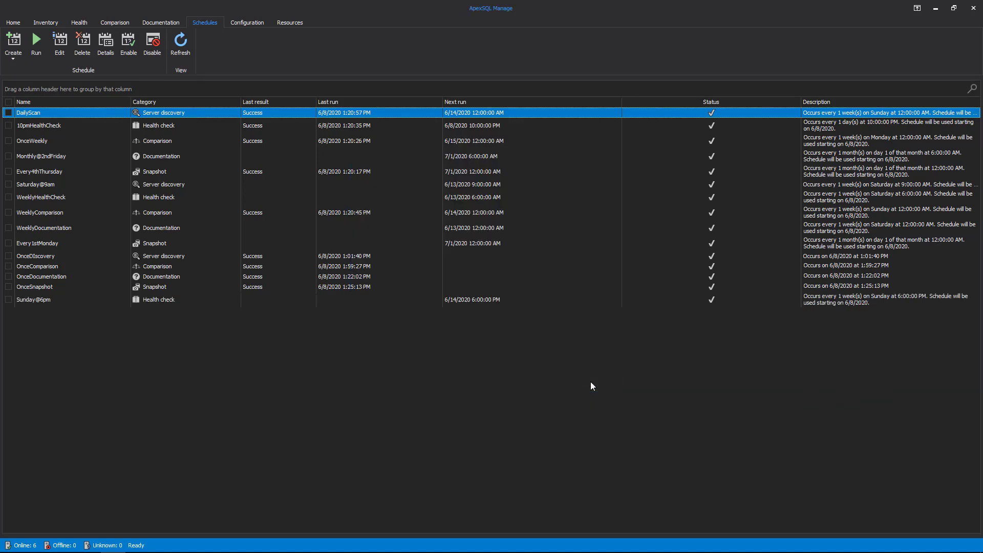